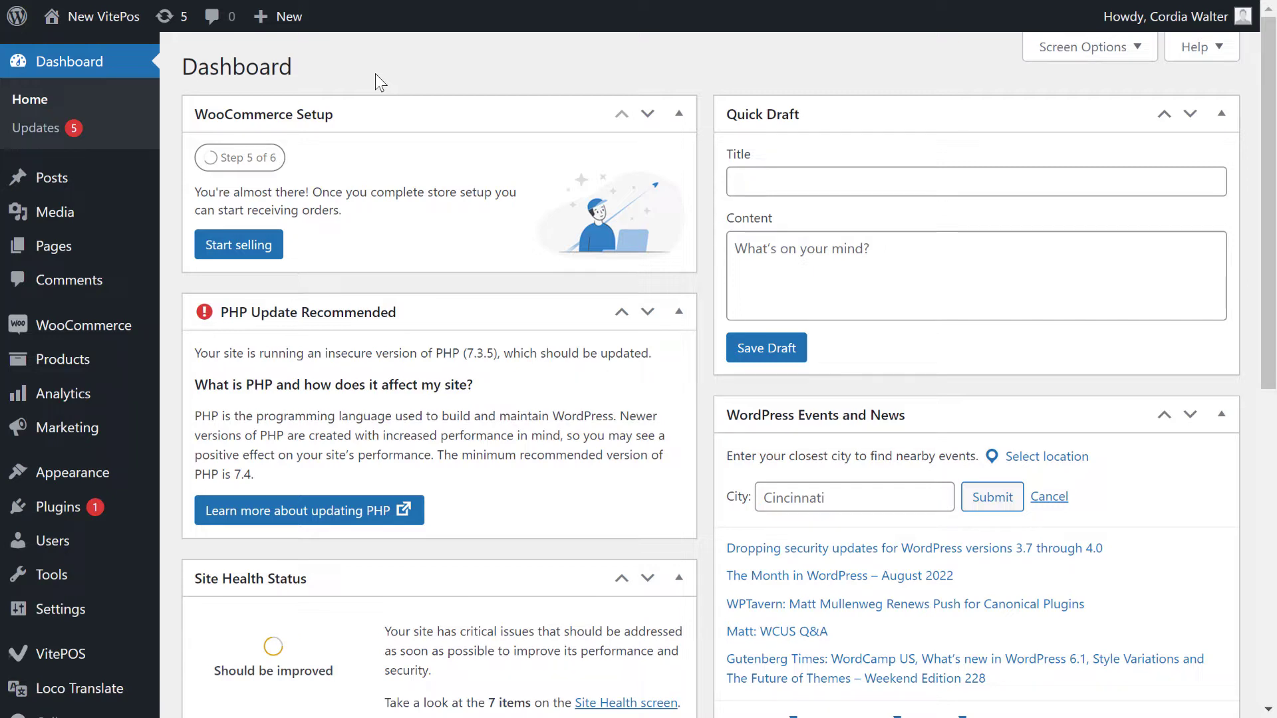
{"action": "mouse_move", "coordinate": [415, 463]}
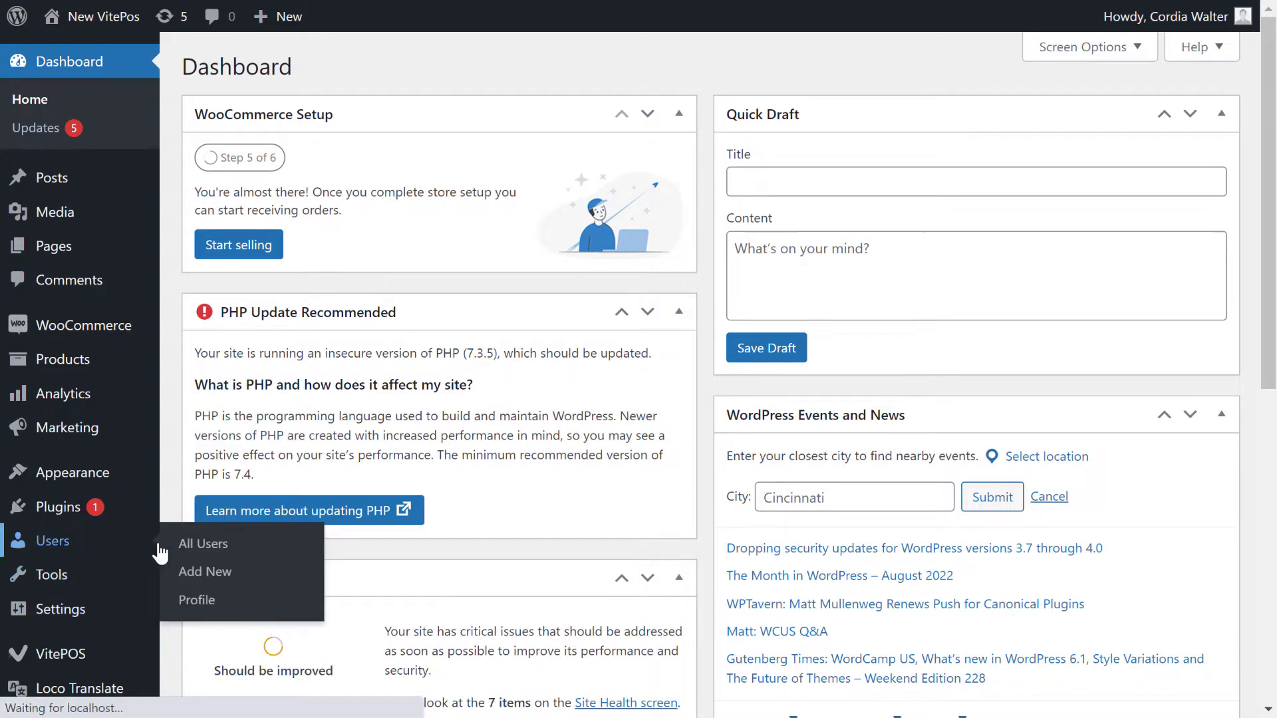
{"action": "left_click", "coordinate": [202, 543]}
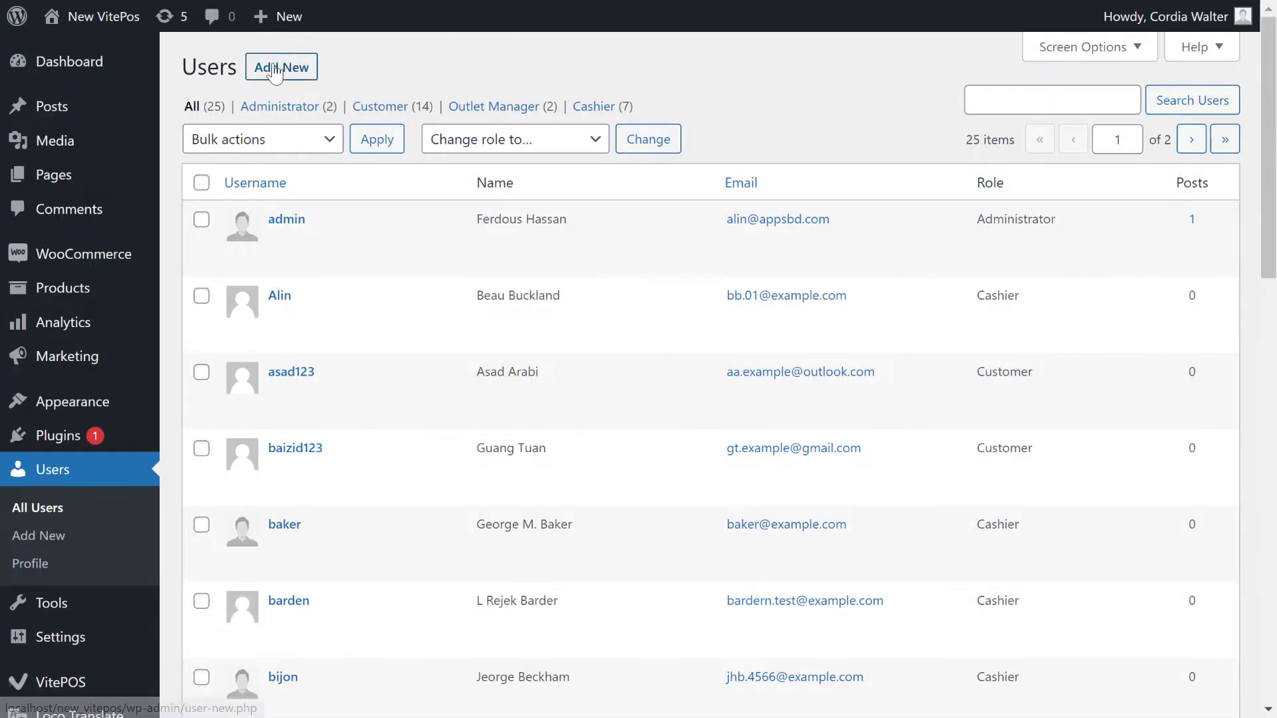
{"action": "left_click", "coordinate": [280, 67]}
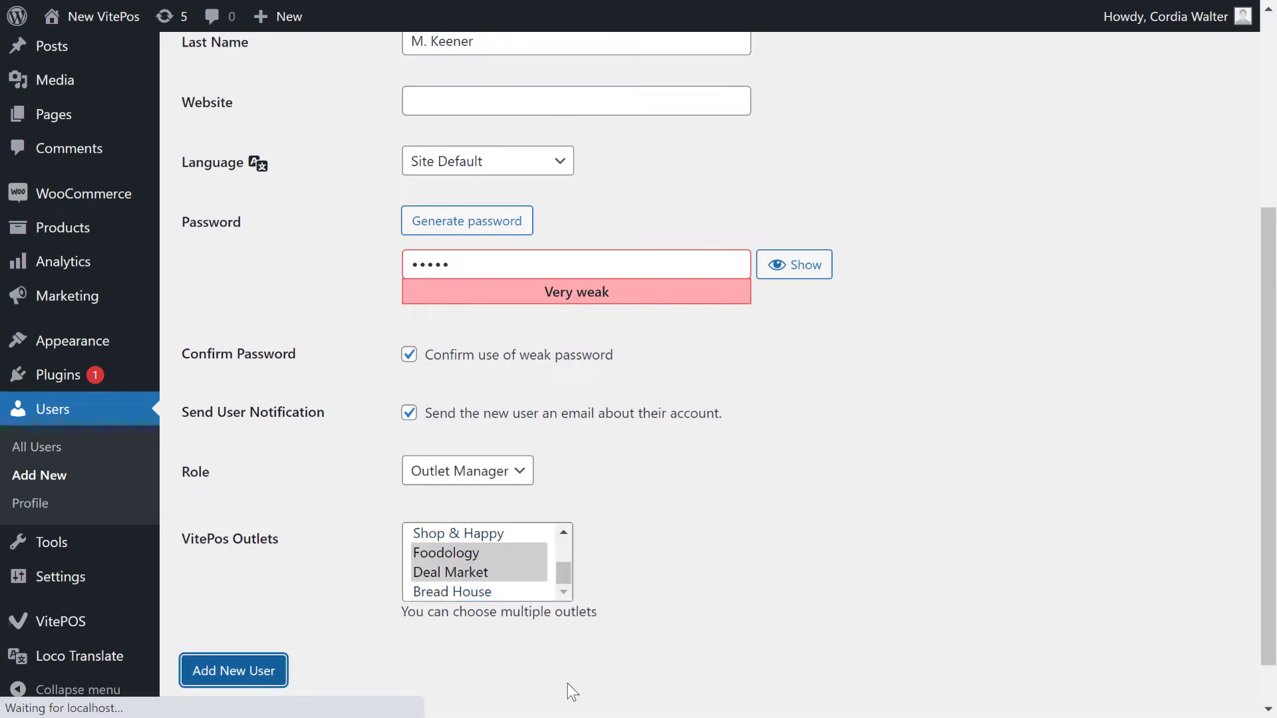
{"action": "left_click", "coordinate": [233, 671]}
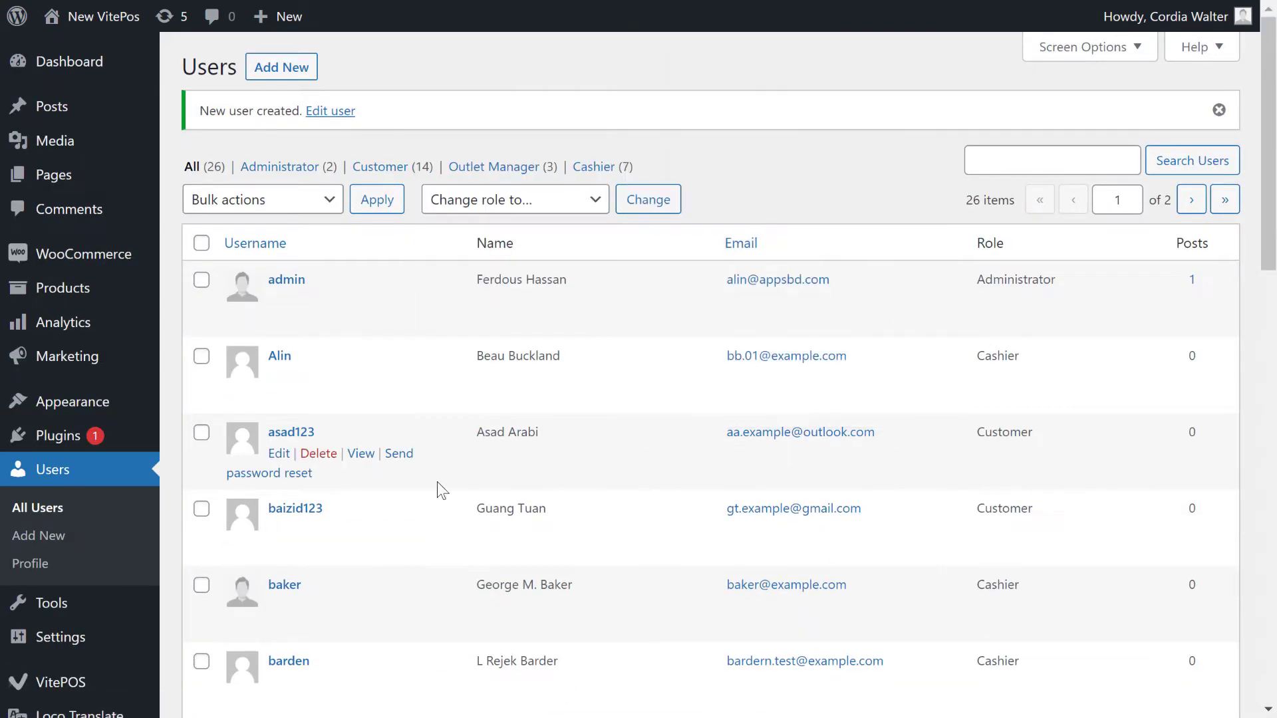
- Sign in as james and enter the POS at Foodology's Food Conner counter
{"action": "scroll", "scroll_direction": "down", "scroll_amount": 3}
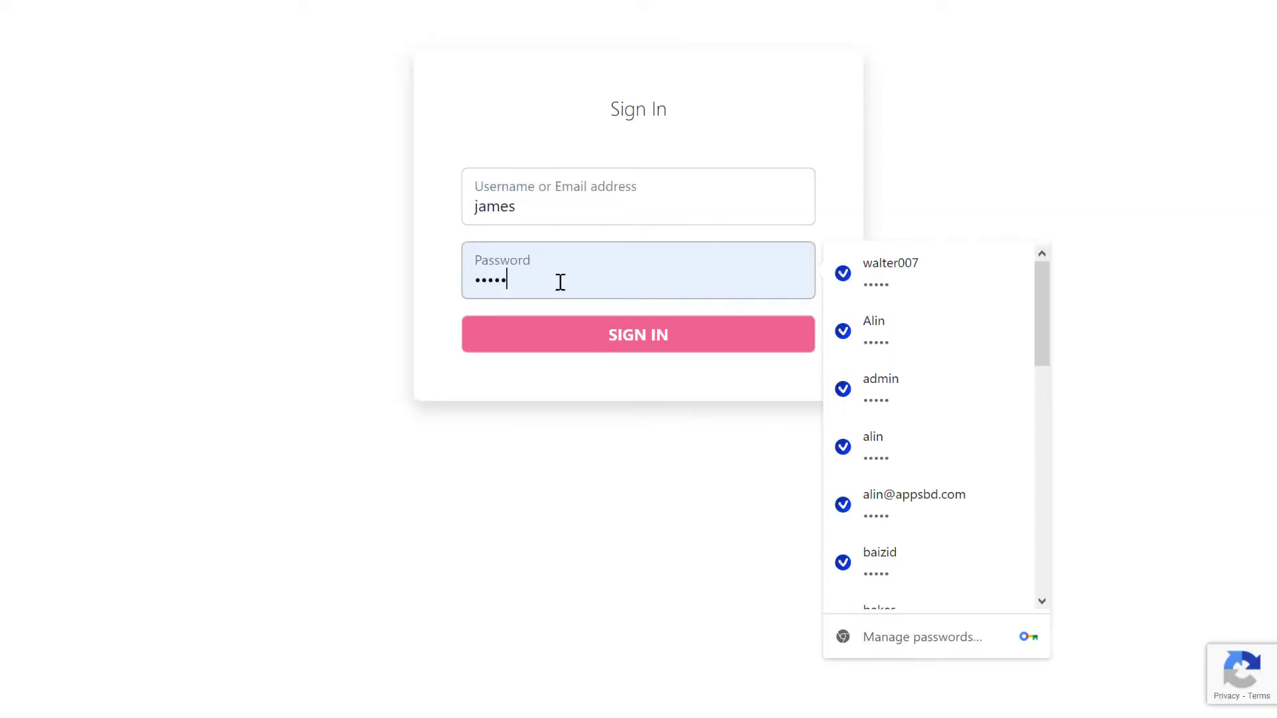
{"action": "left_click", "coordinate": [637, 334]}
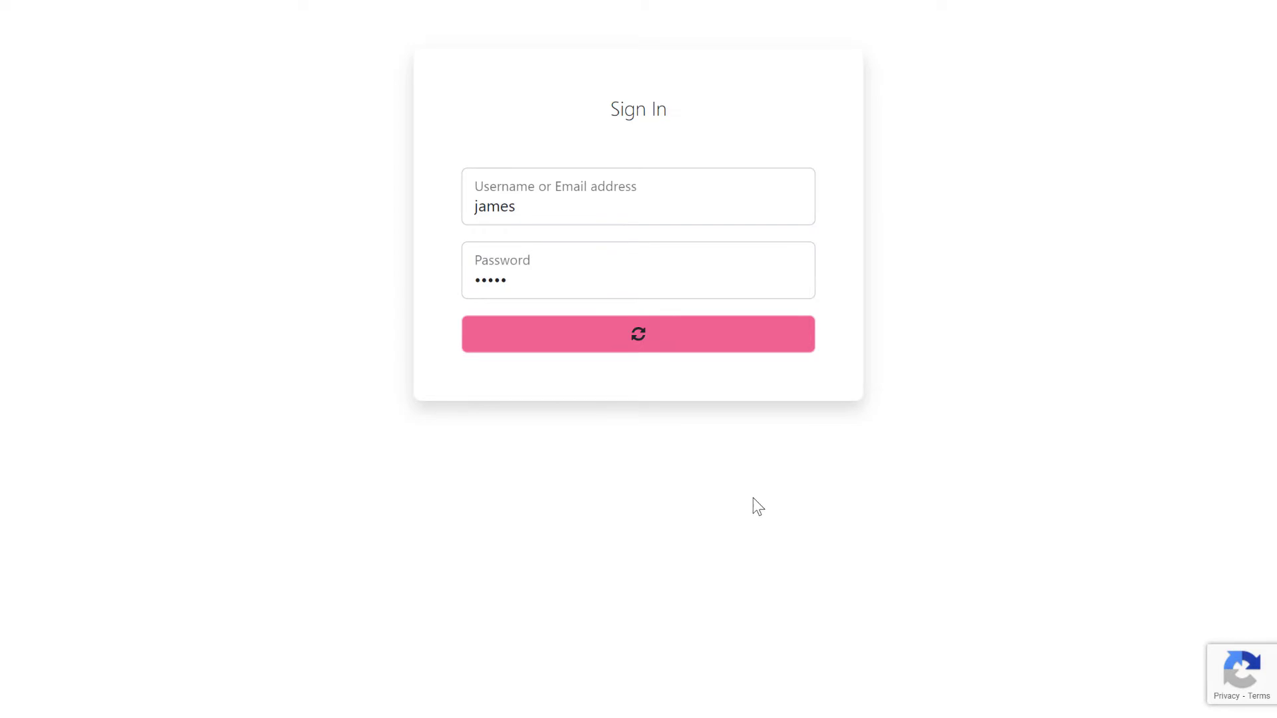
{"action": "left_click", "coordinate": [637, 334]}
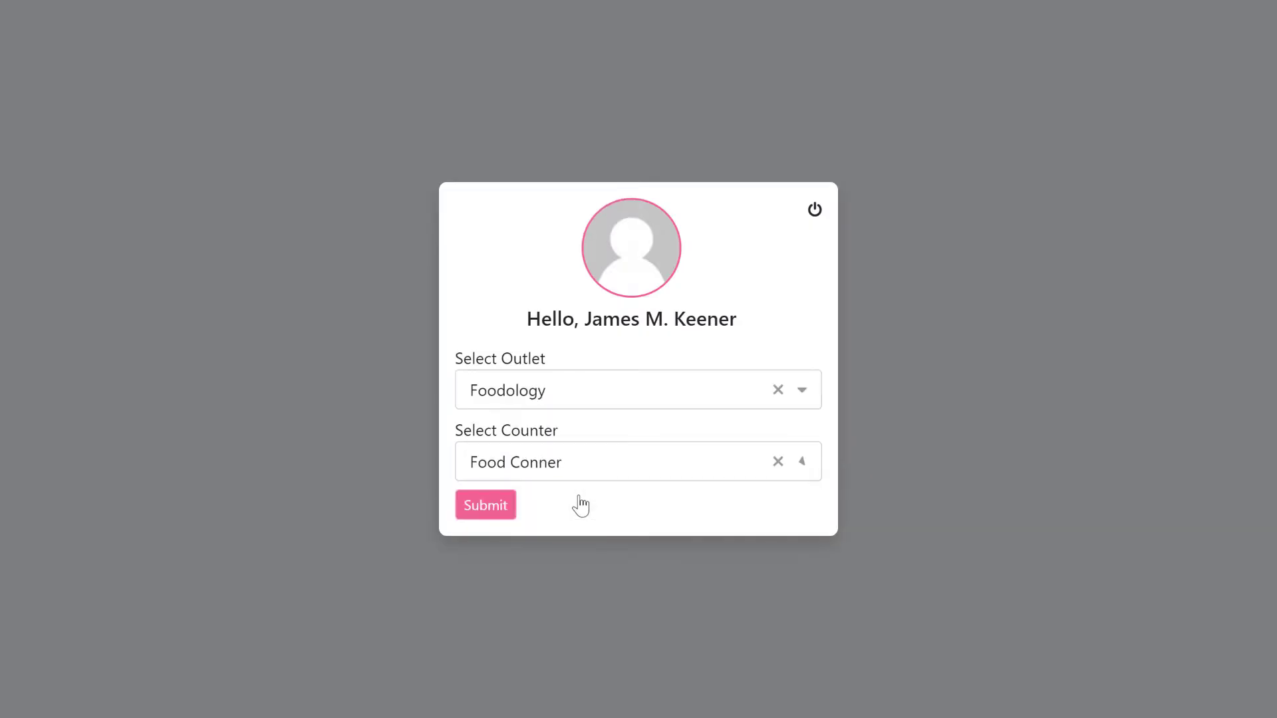
{"action": "left_click", "coordinate": [485, 505]}
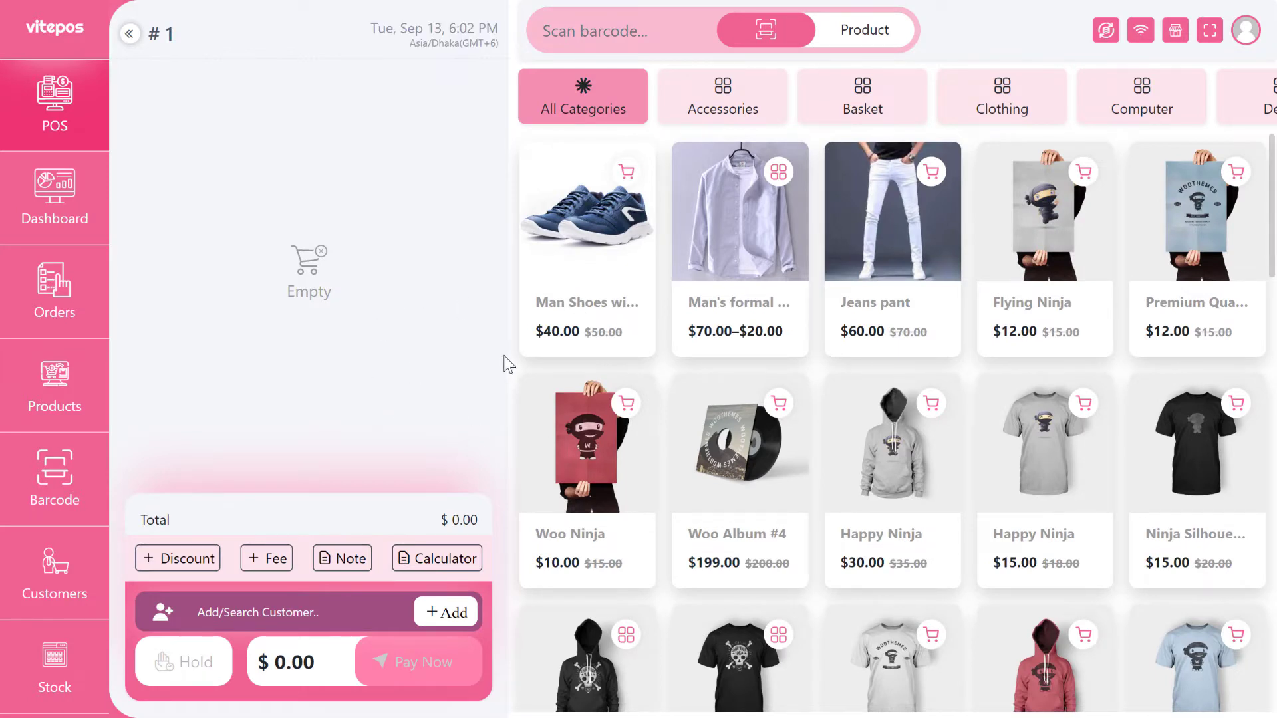
{"action": "mouse_move", "coordinate": [1118, 213]}
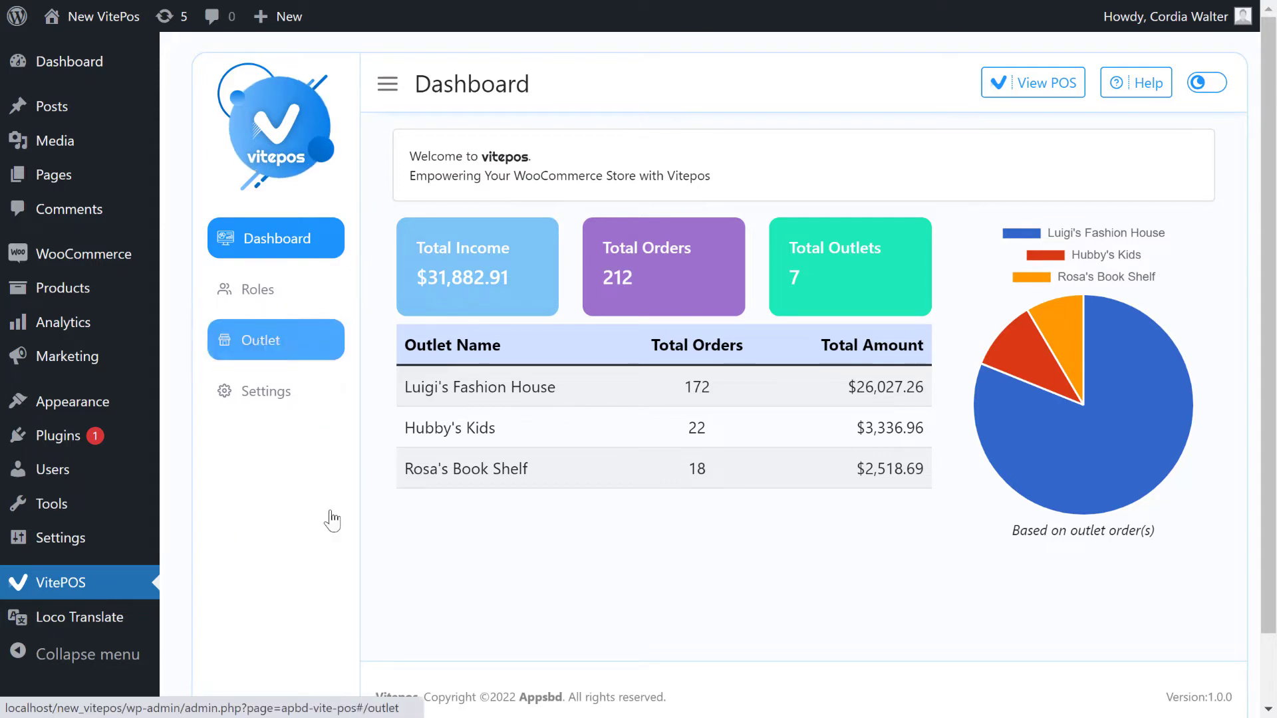
- Open the VitePOS outlet list and show the users assigned to Shop & Happy
{"action": "left_click", "coordinate": [274, 340]}
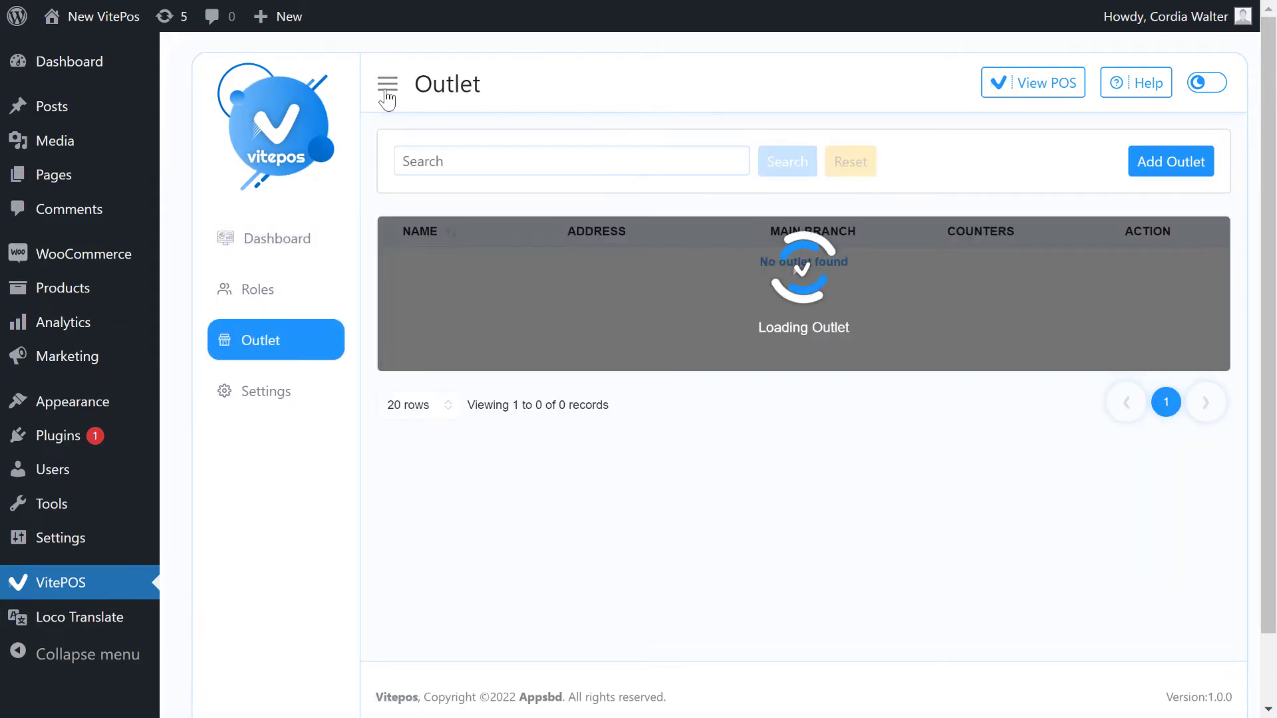
{"action": "left_click", "coordinate": [387, 85]}
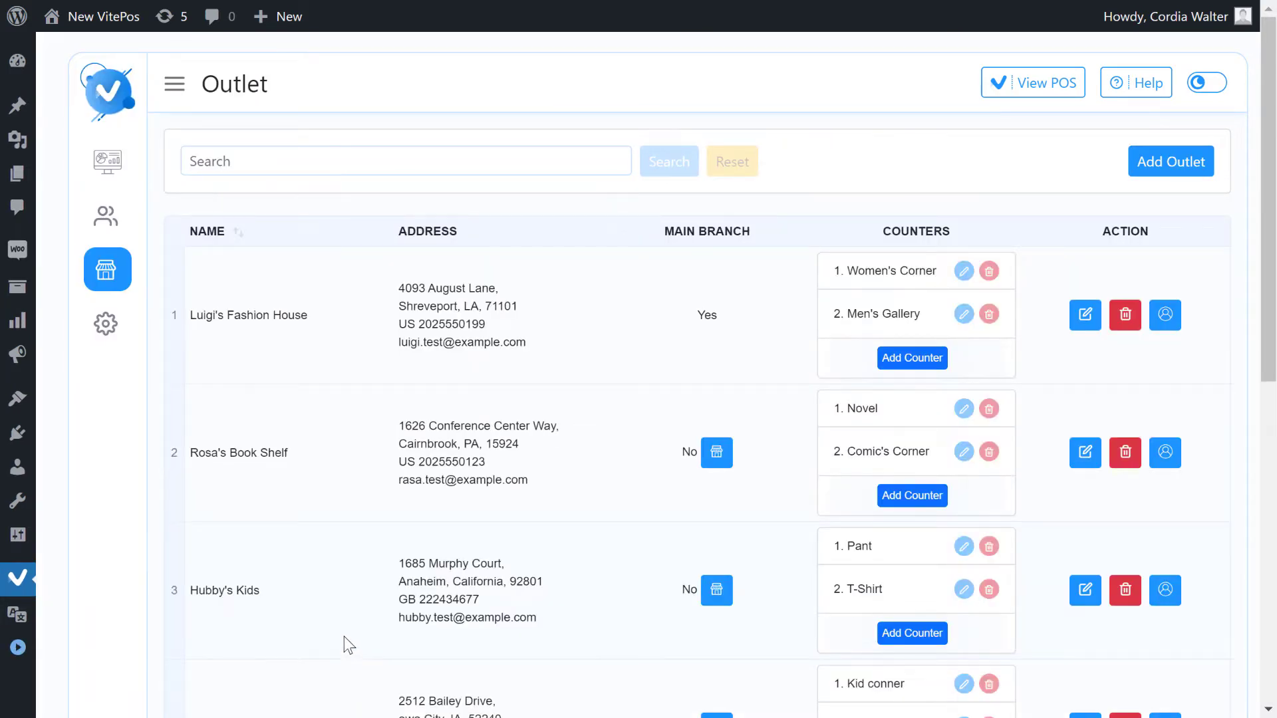
{"action": "mouse_move", "coordinate": [337, 395]}
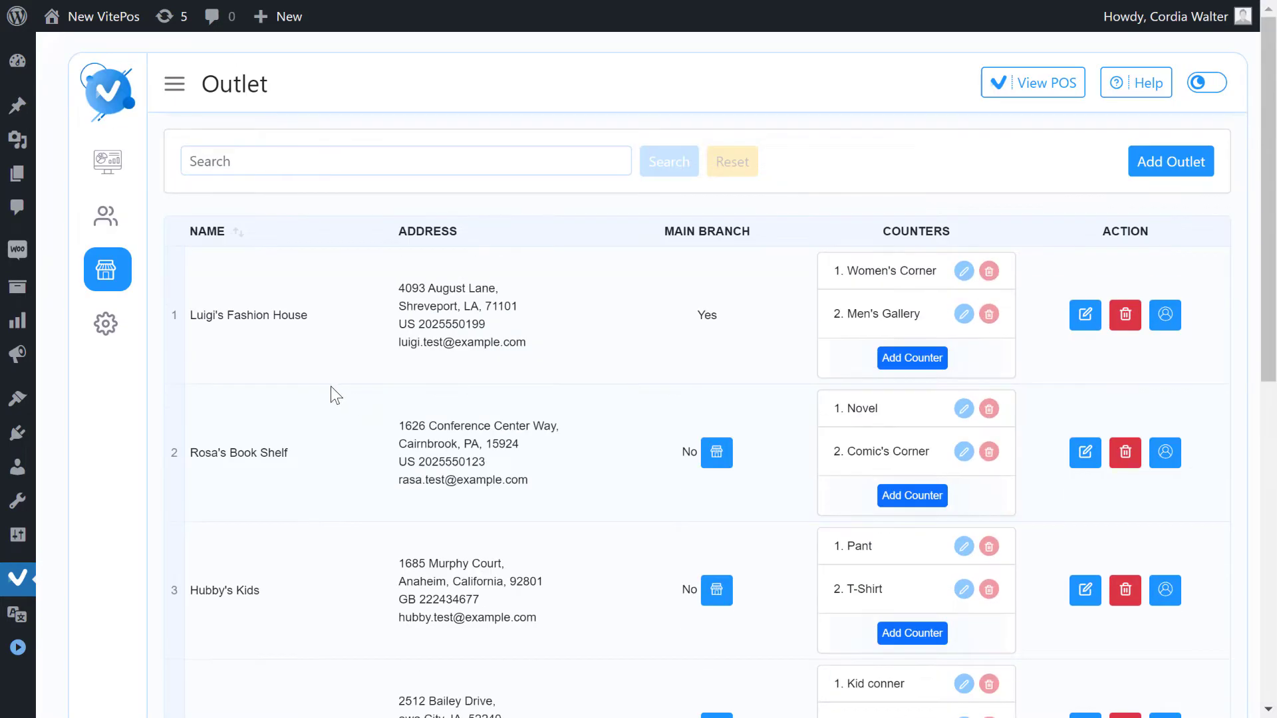
{"action": "scroll", "scroll_direction": "down", "scroll_amount": 3}
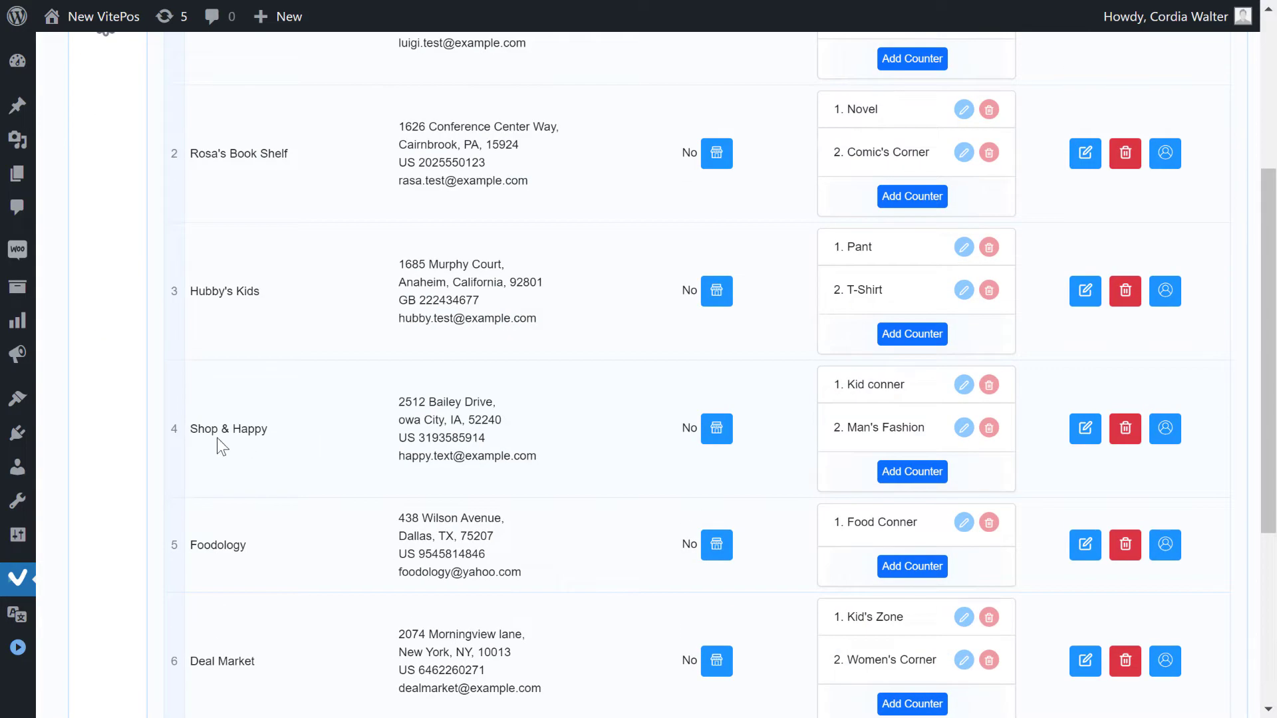
{"action": "mouse_move", "coordinate": [1165, 429]}
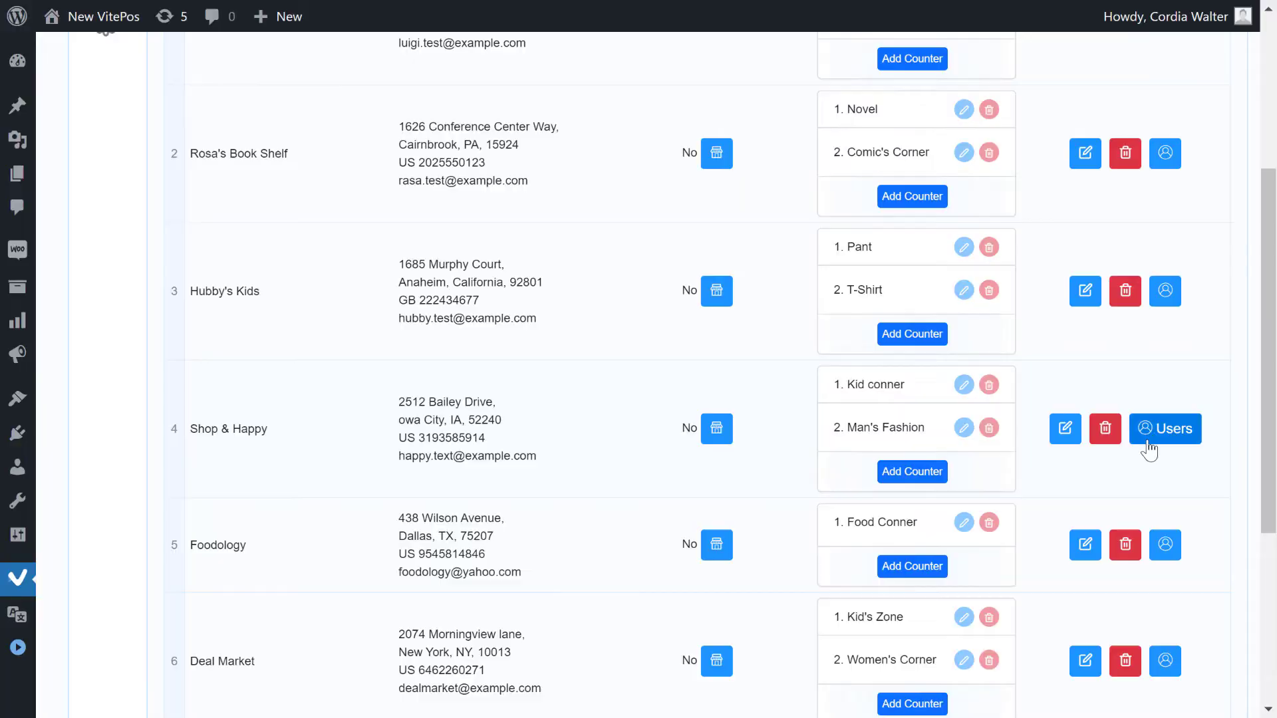
{"action": "left_click", "coordinate": [1165, 428]}
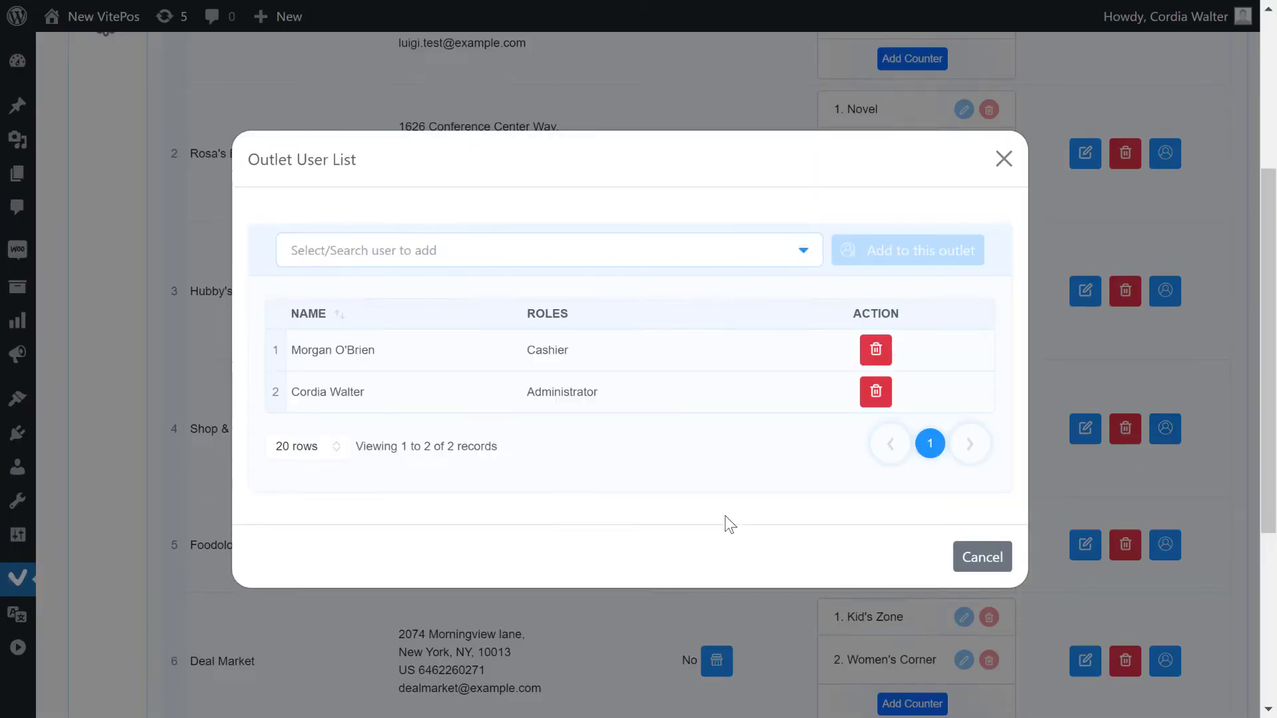
{"action": "mouse_move", "coordinate": [392, 368]}
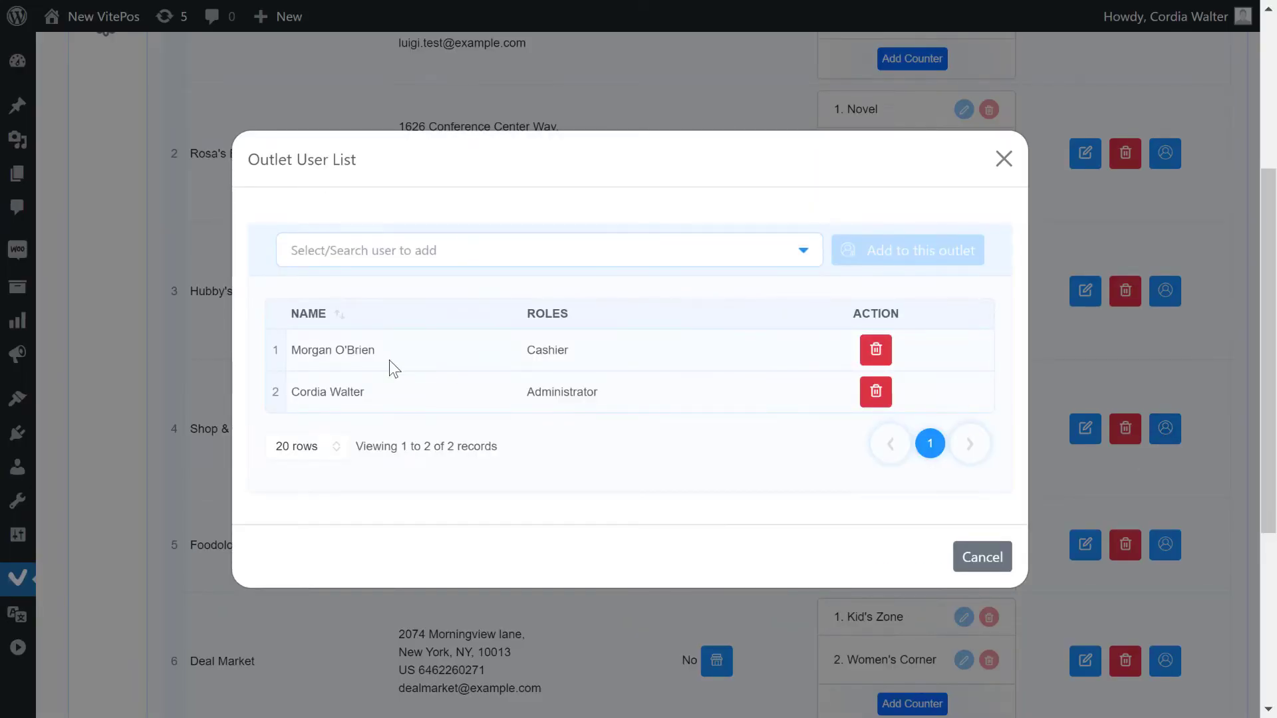
{"action": "left_click", "coordinate": [546, 250]}
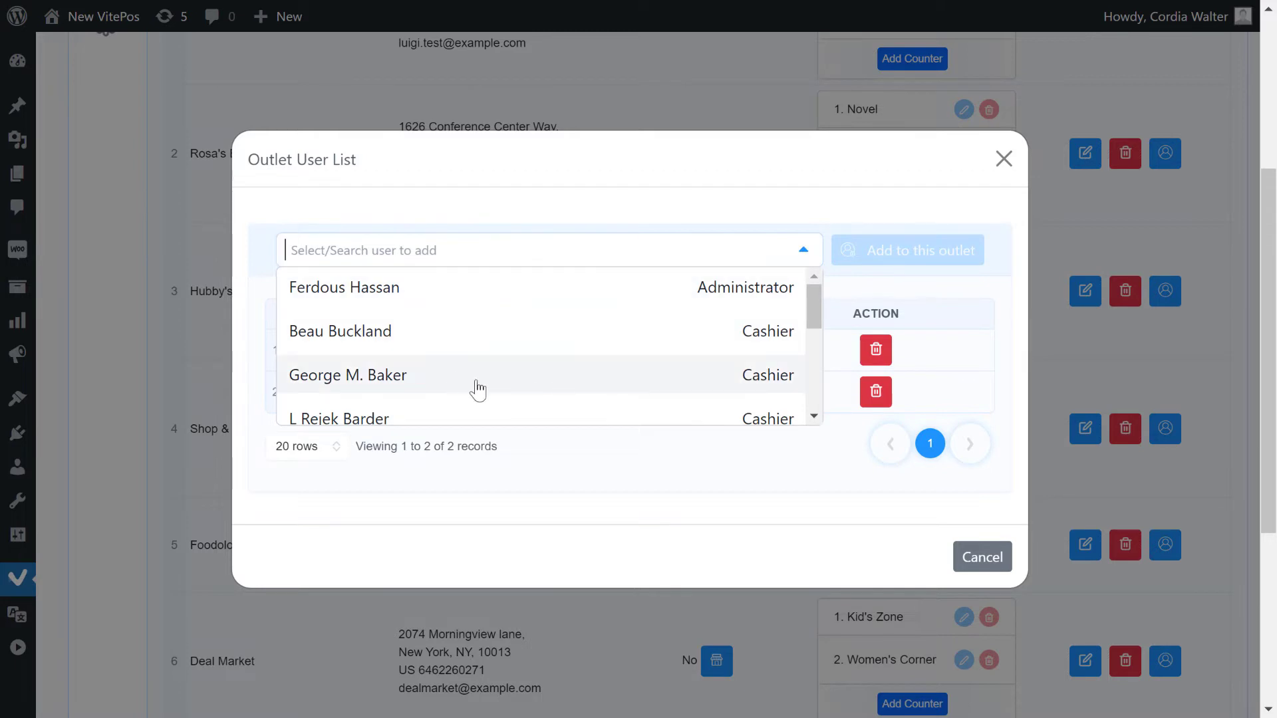
{"action": "left_click", "coordinate": [348, 375]}
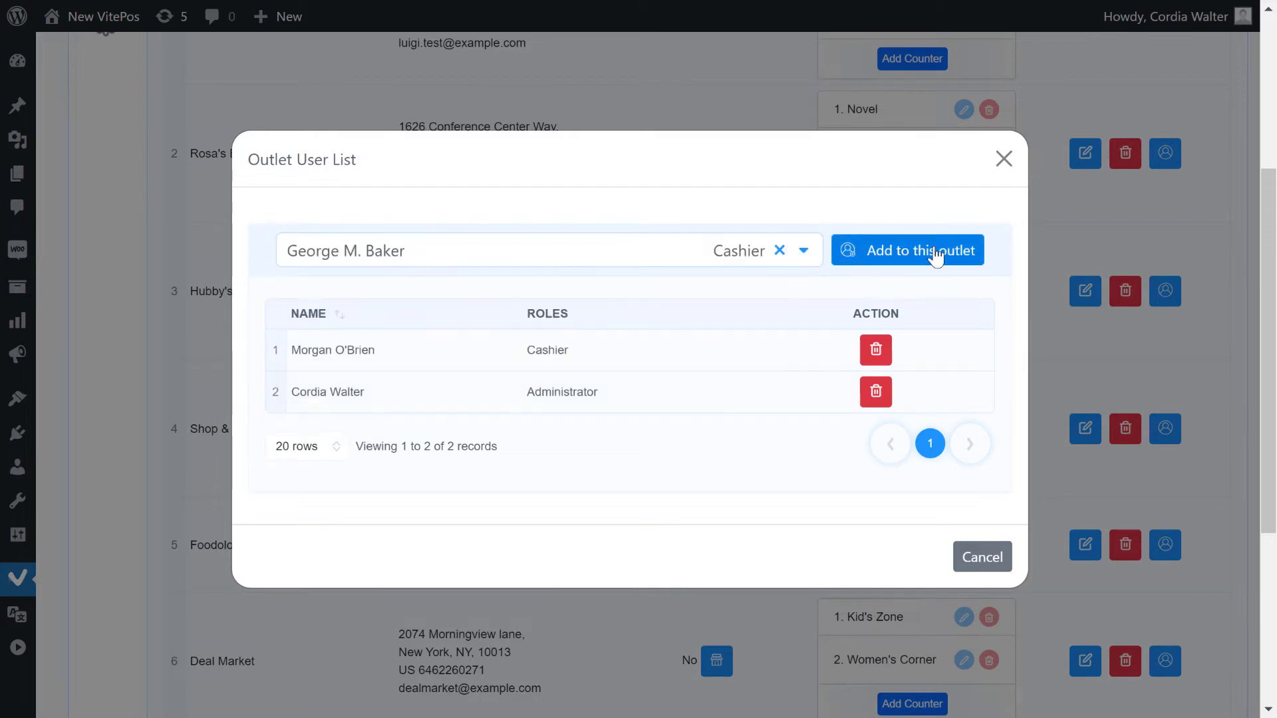
{"action": "left_click", "coordinate": [907, 250]}
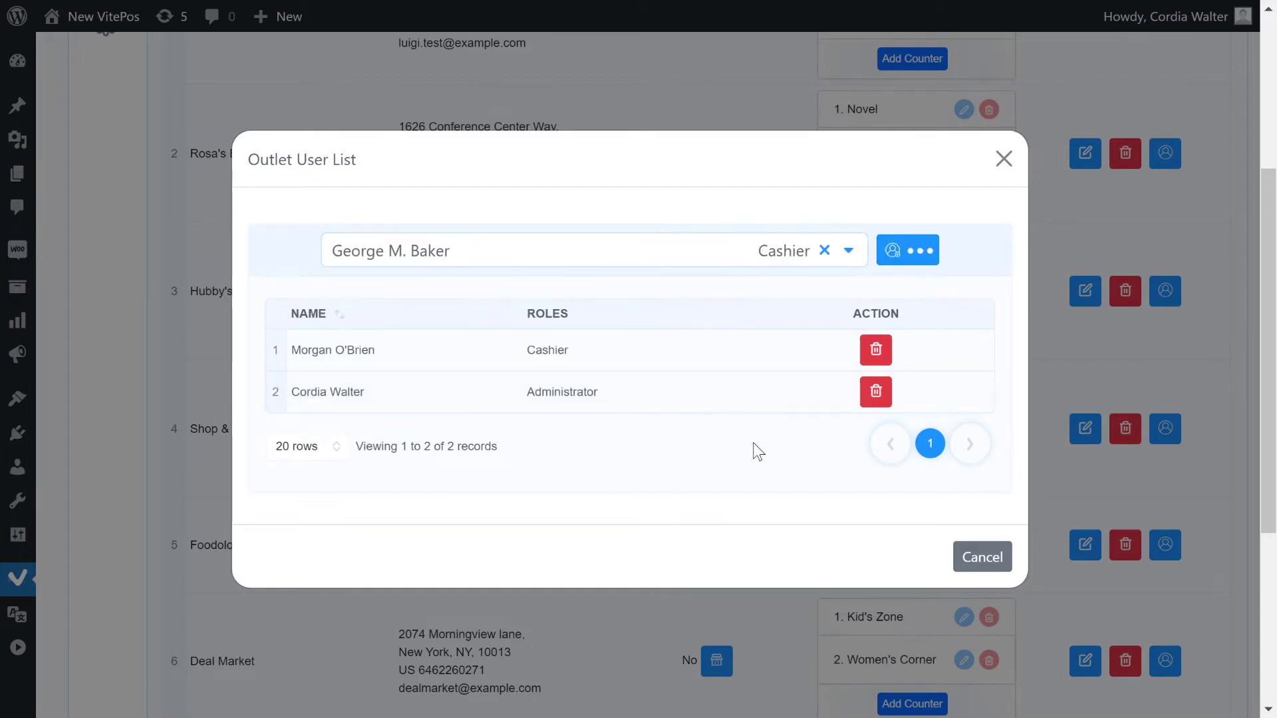
{"action": "left_click", "coordinate": [907, 250]}
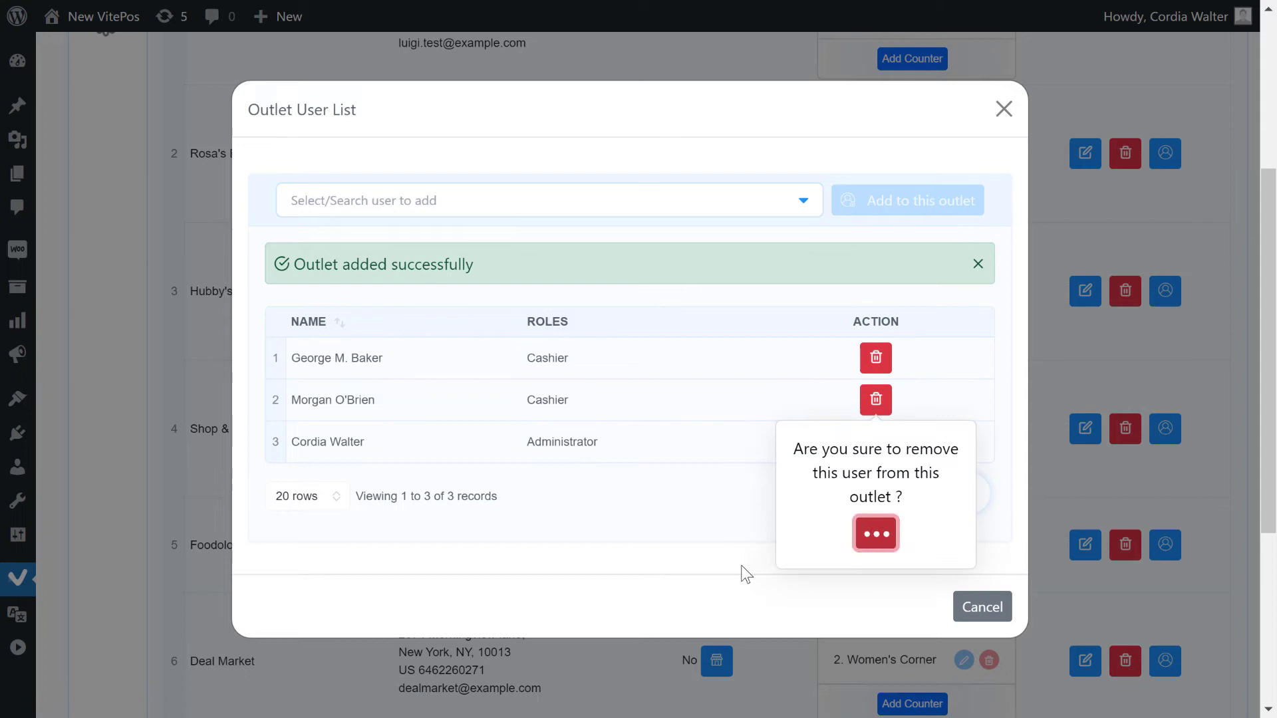
{"action": "left_click", "coordinate": [875, 533]}
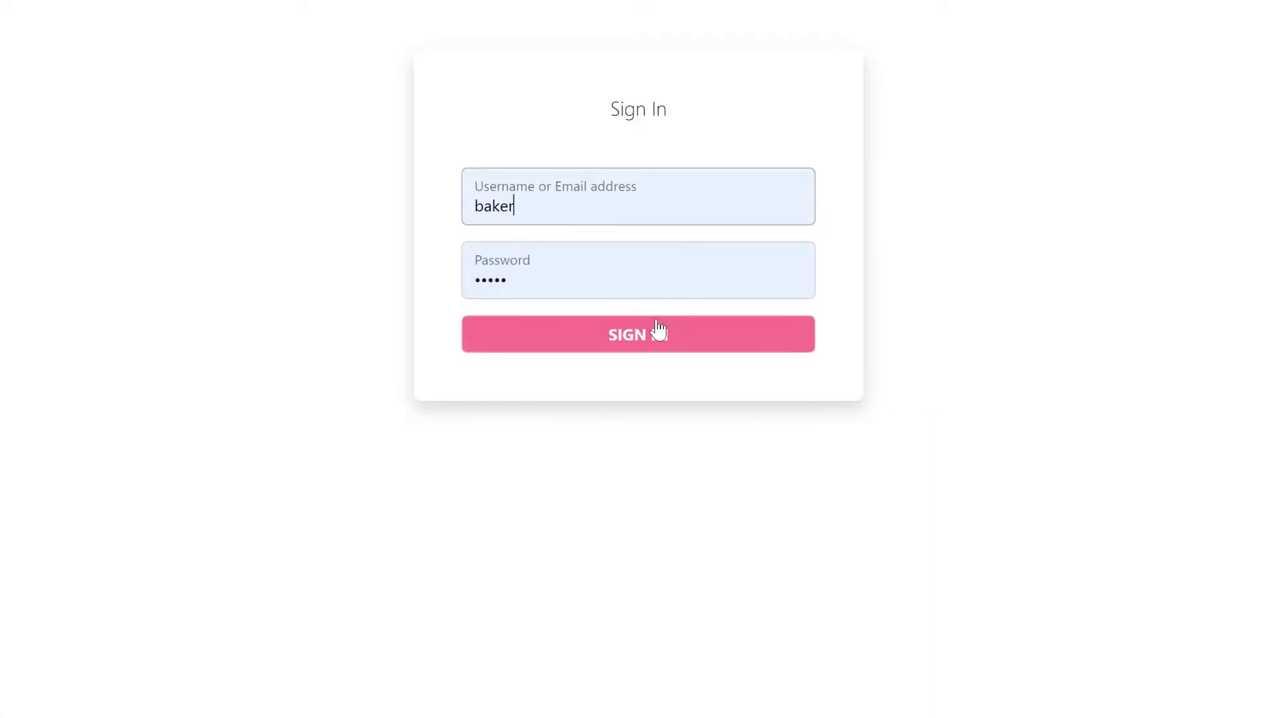
- Sign in as baker and choose the Shop & Happy outlet with the Kid conner counter
{"action": "left_click", "coordinate": [638, 334]}
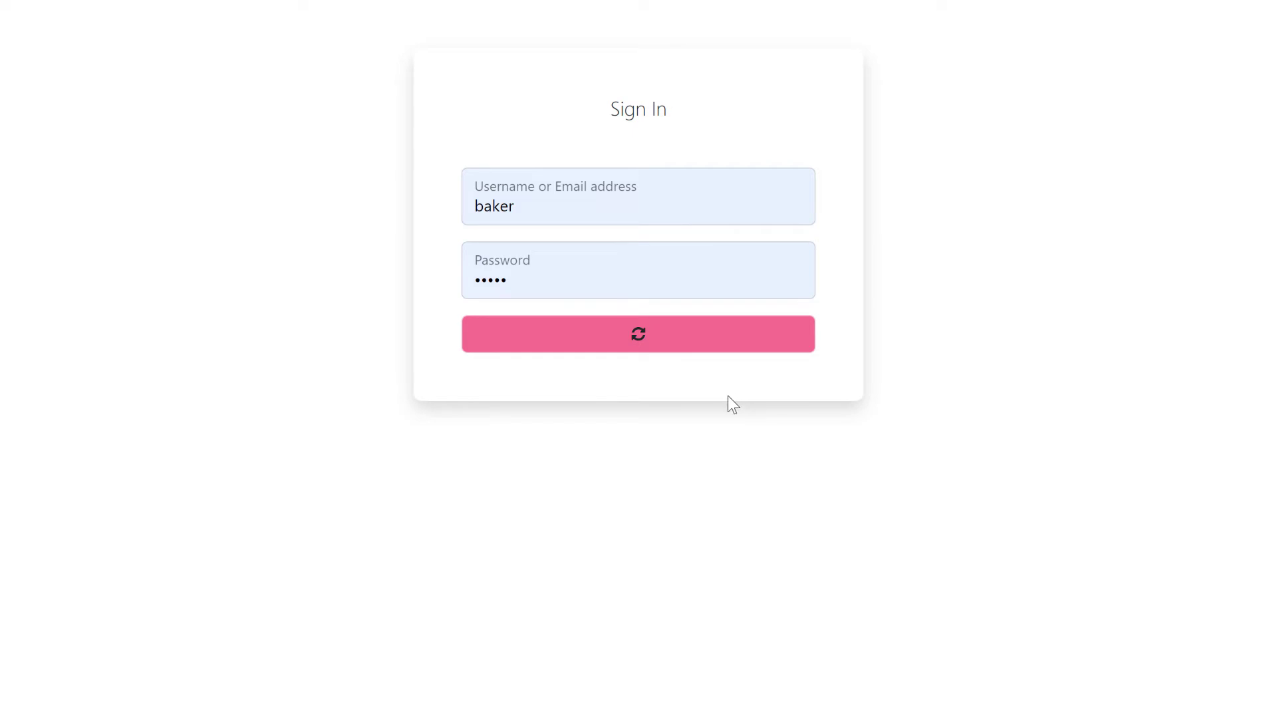
{"action": "left_click", "coordinate": [638, 334]}
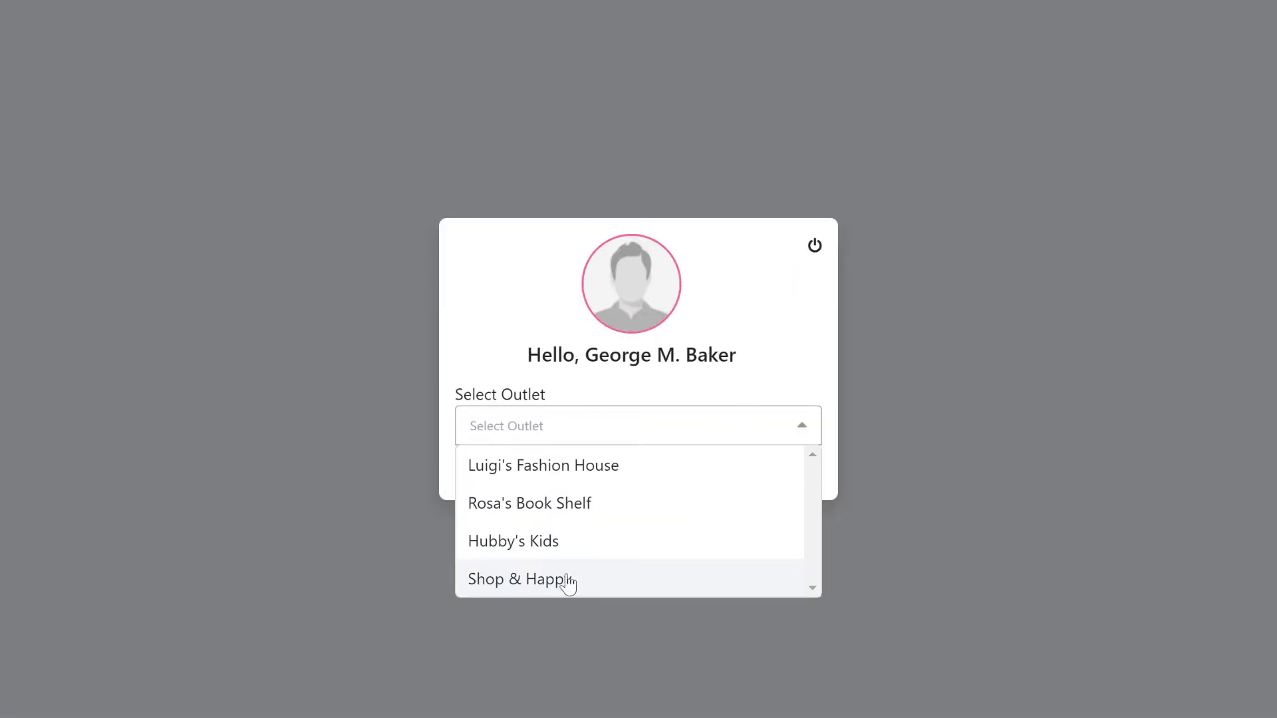
{"action": "left_click", "coordinate": [519, 579]}
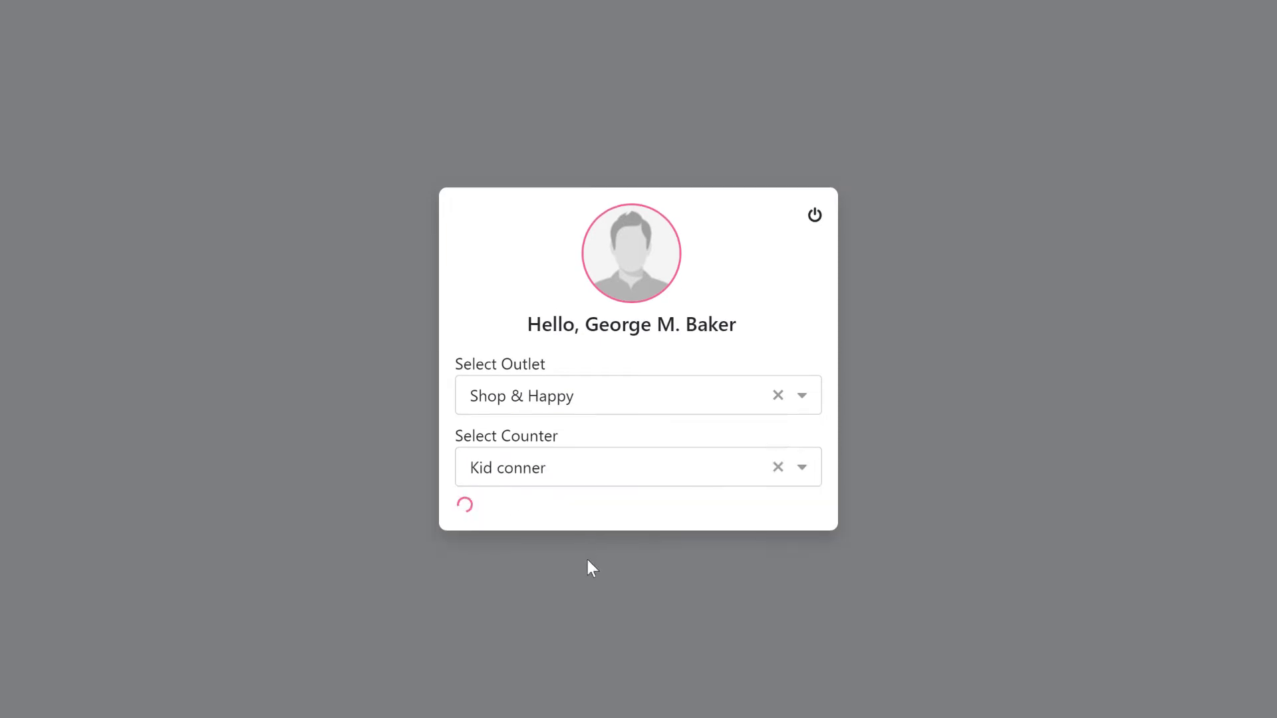
{"action": "mouse_move", "coordinate": [580, 572]}
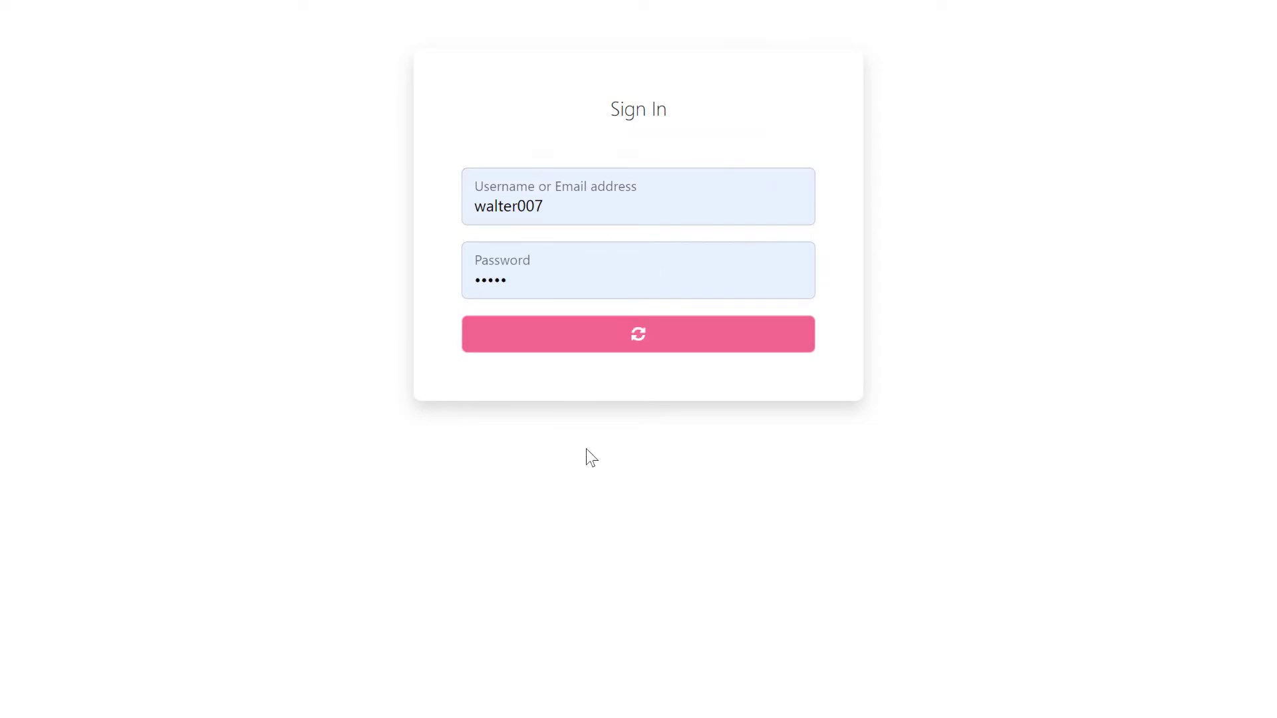
{"action": "left_click", "coordinate": [637, 334]}
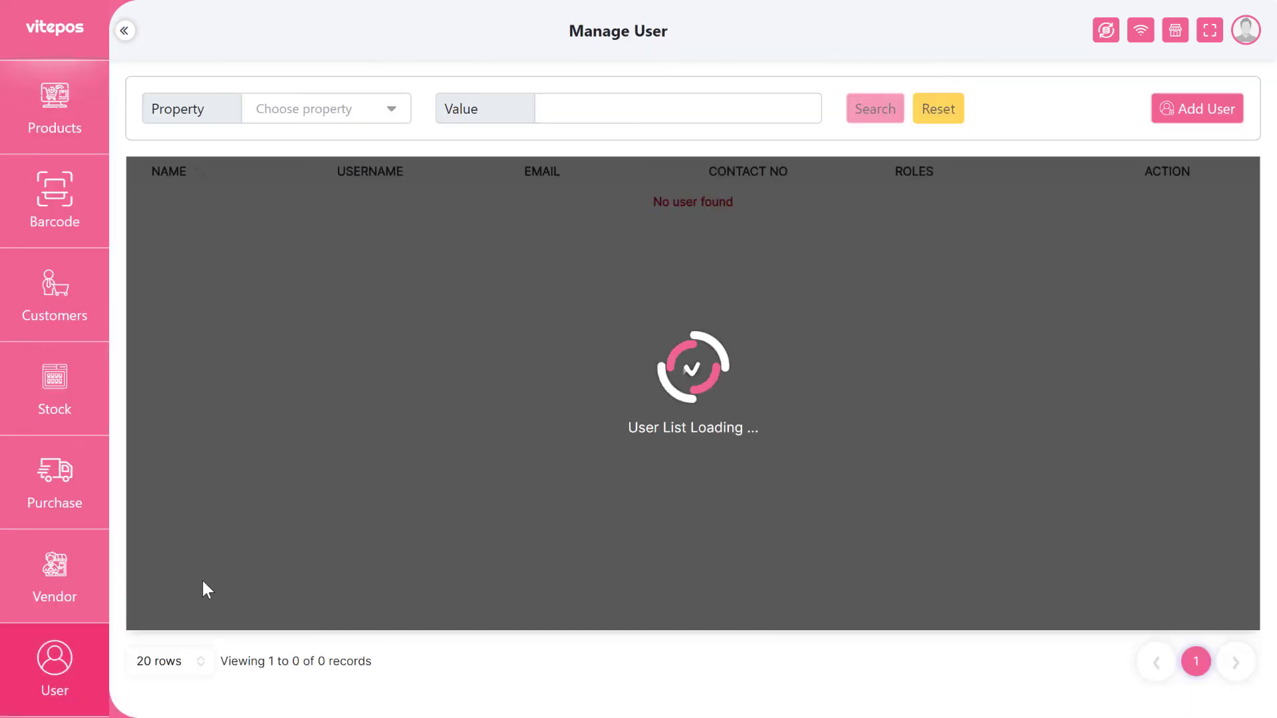
{"action": "left_click", "coordinate": [1197, 109]}
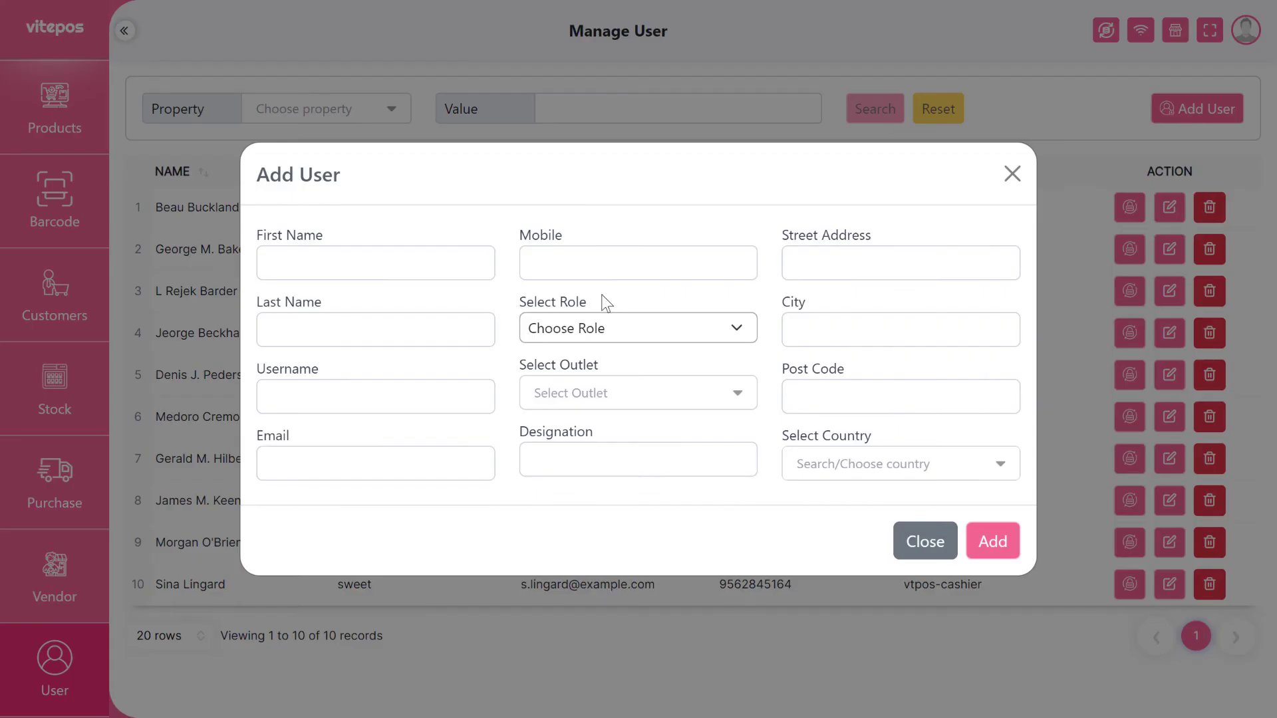
{"action": "left_click", "coordinate": [993, 552]}
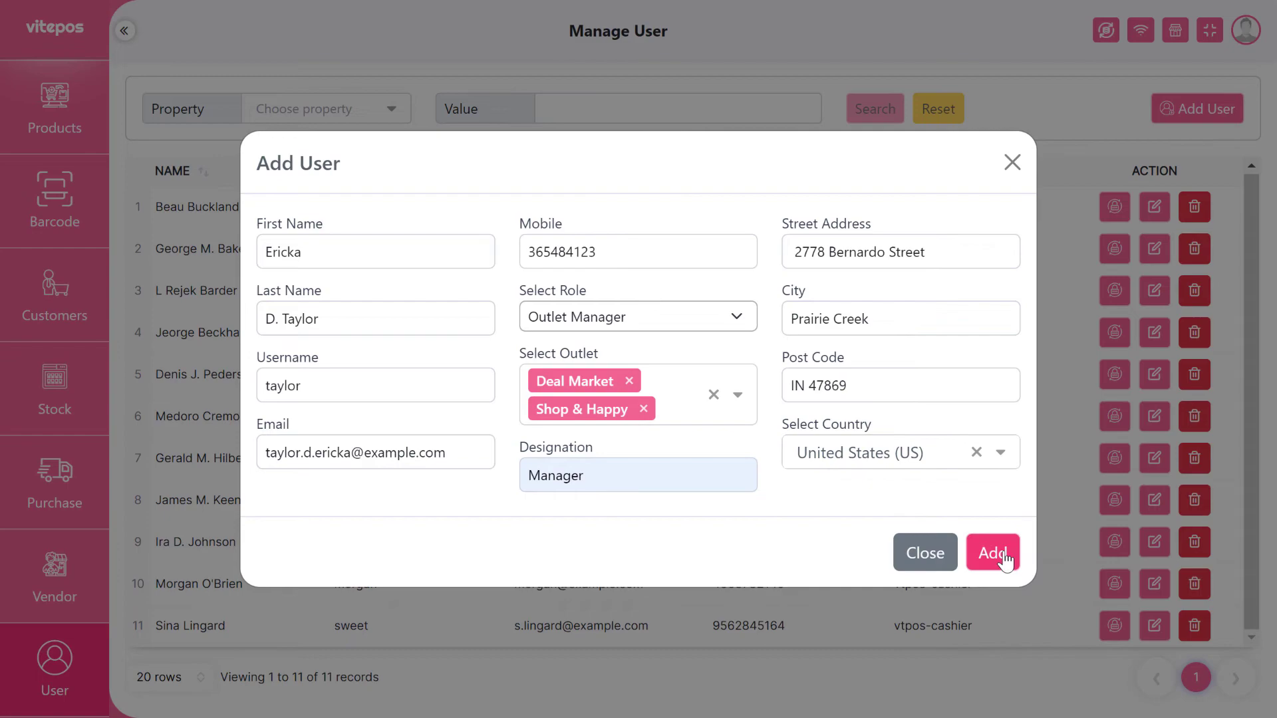
{"action": "left_click", "coordinate": [993, 553]}
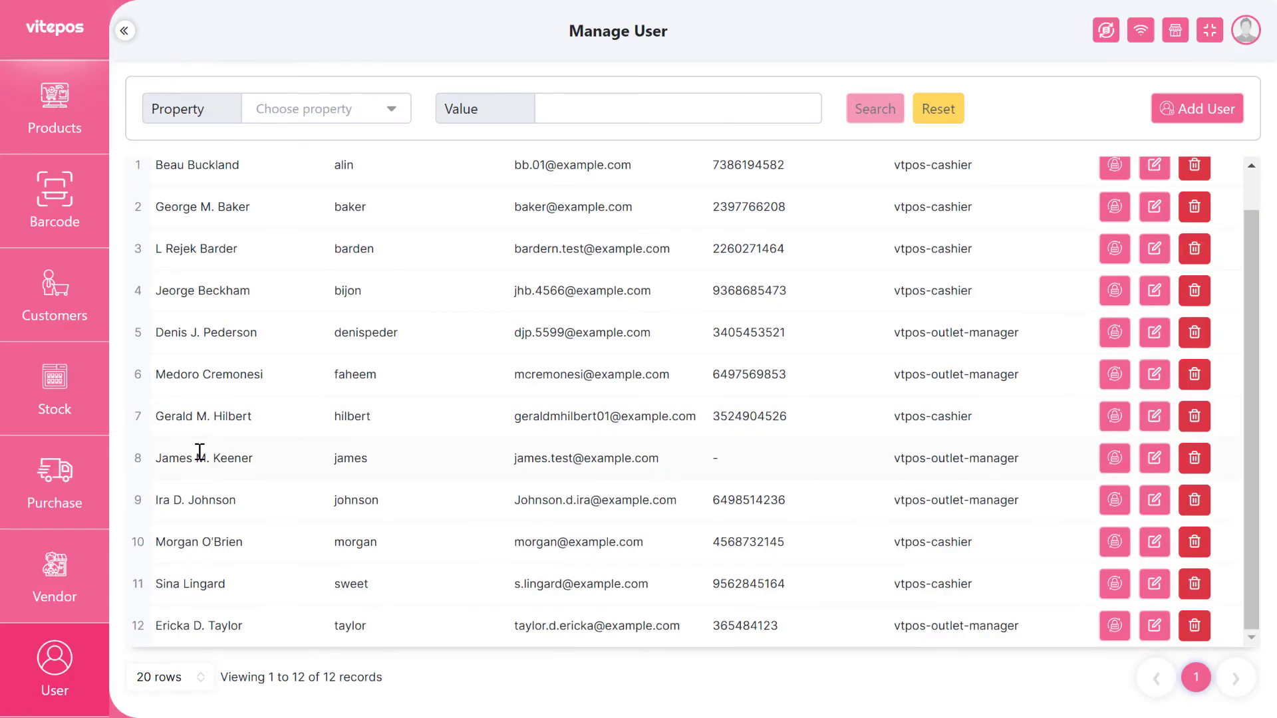
{"action": "double_click", "coordinate": [197, 625]}
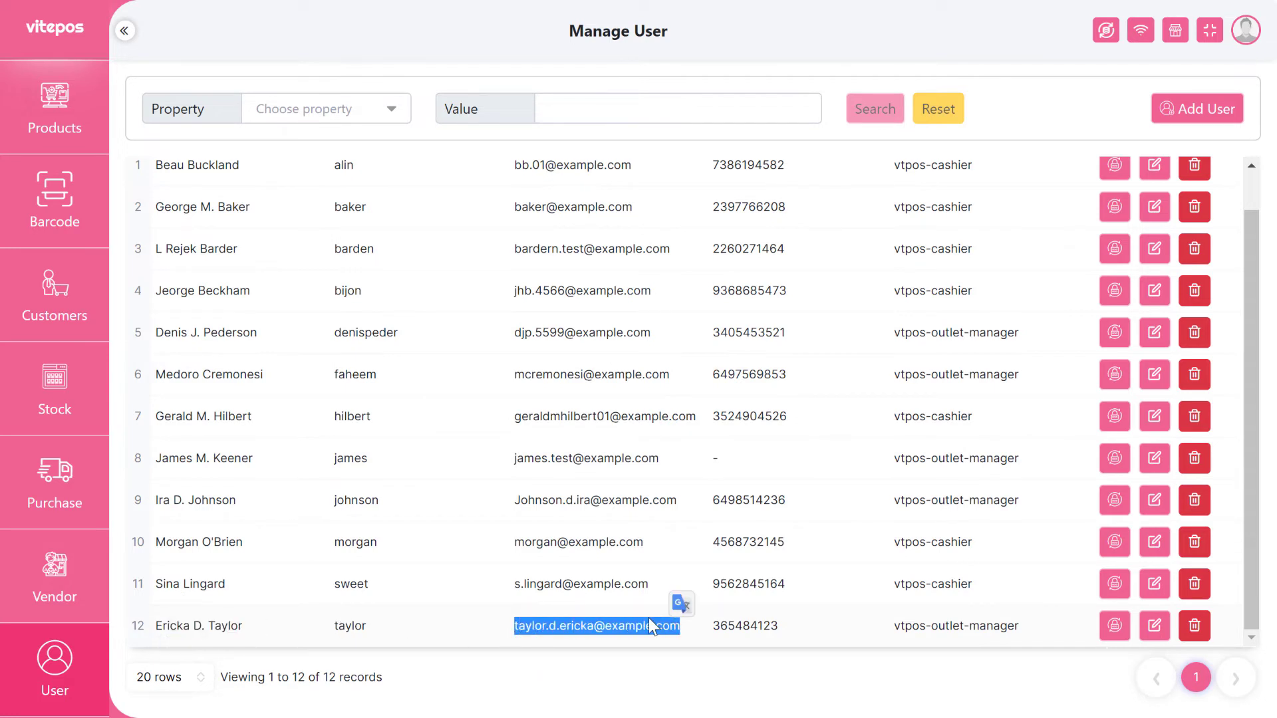
{"action": "left_click", "coordinate": [1114, 625]}
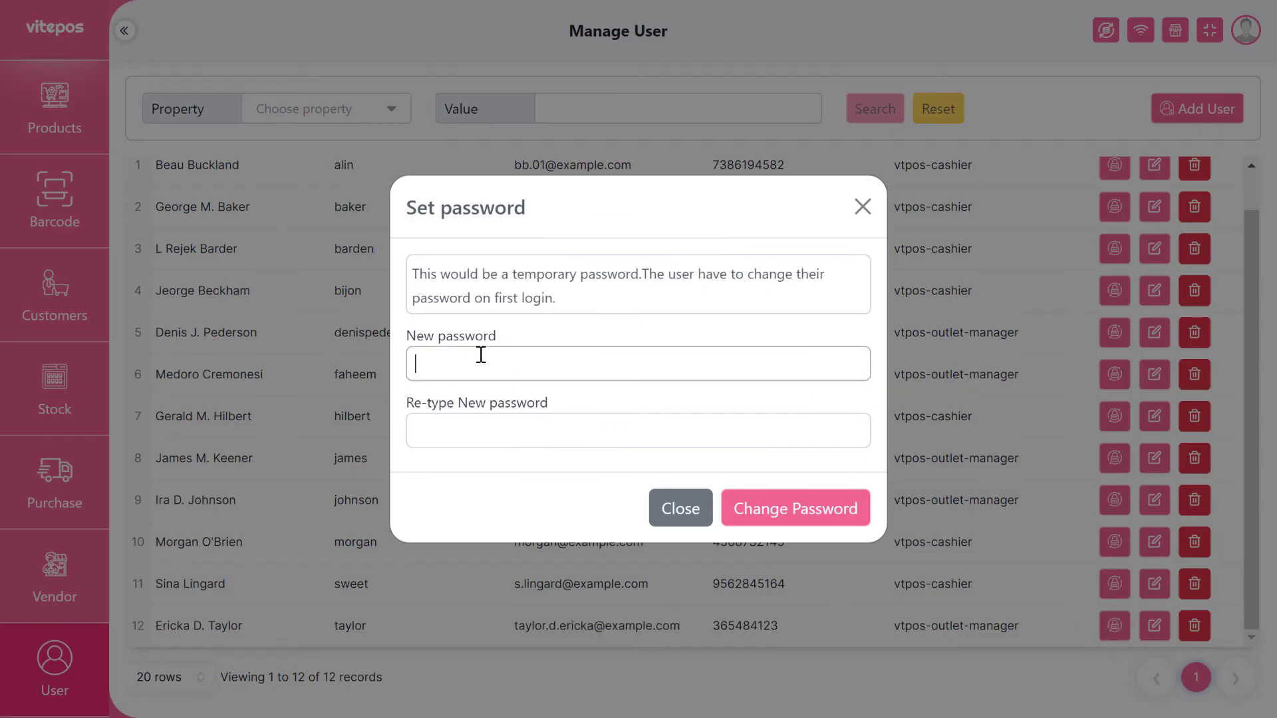
{"action": "left_click", "coordinate": [795, 508]}
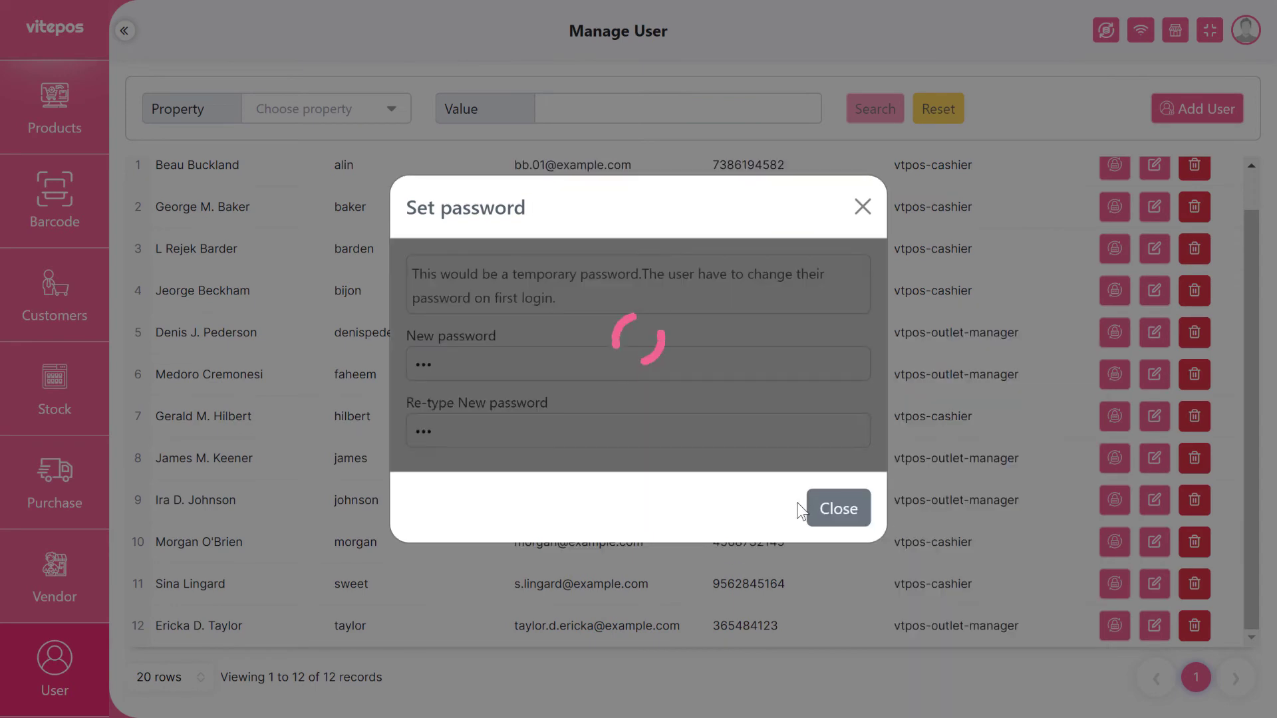
{"action": "mouse_move", "coordinate": [780, 527]}
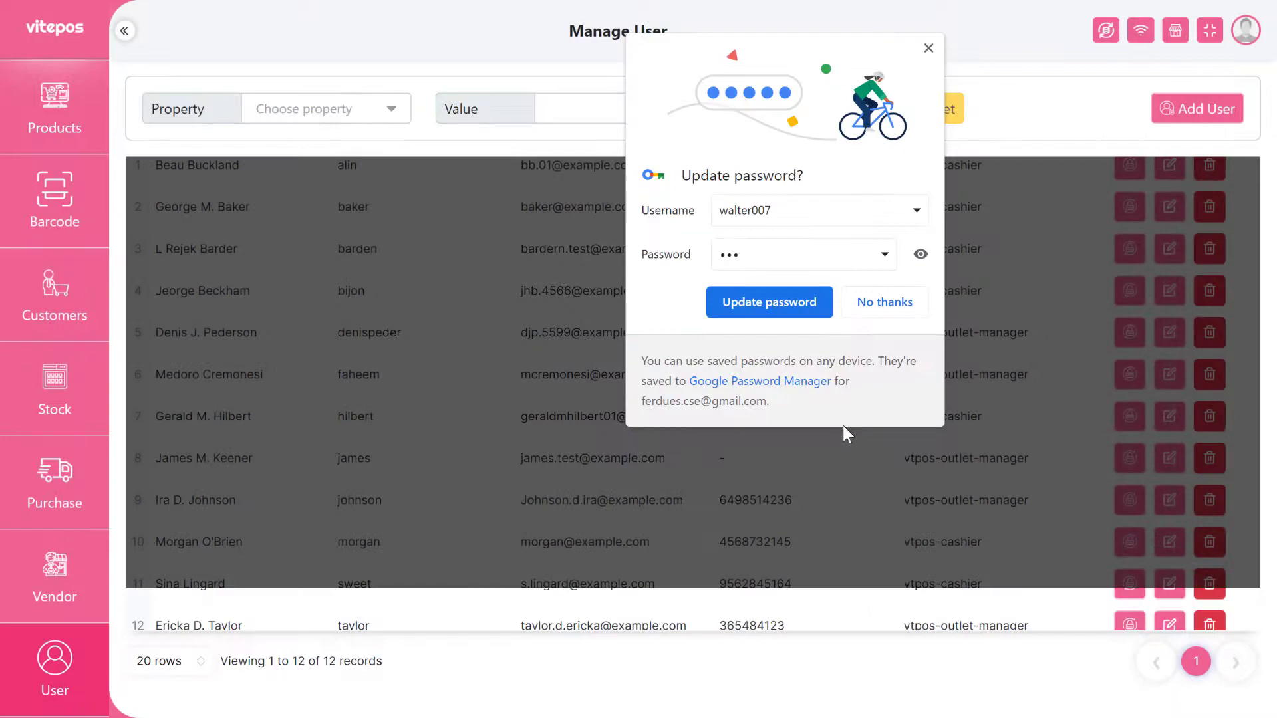
{"action": "left_click", "coordinate": [1246, 30]}
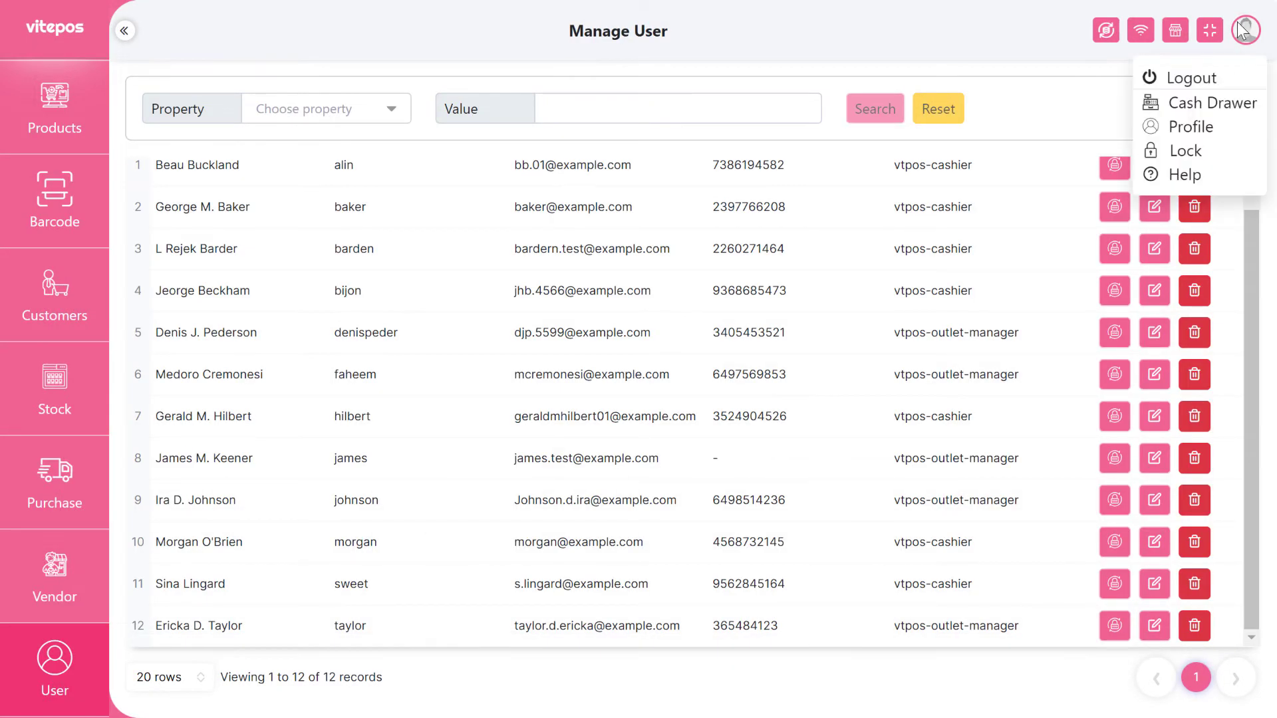
{"action": "left_click", "coordinate": [1191, 77]}
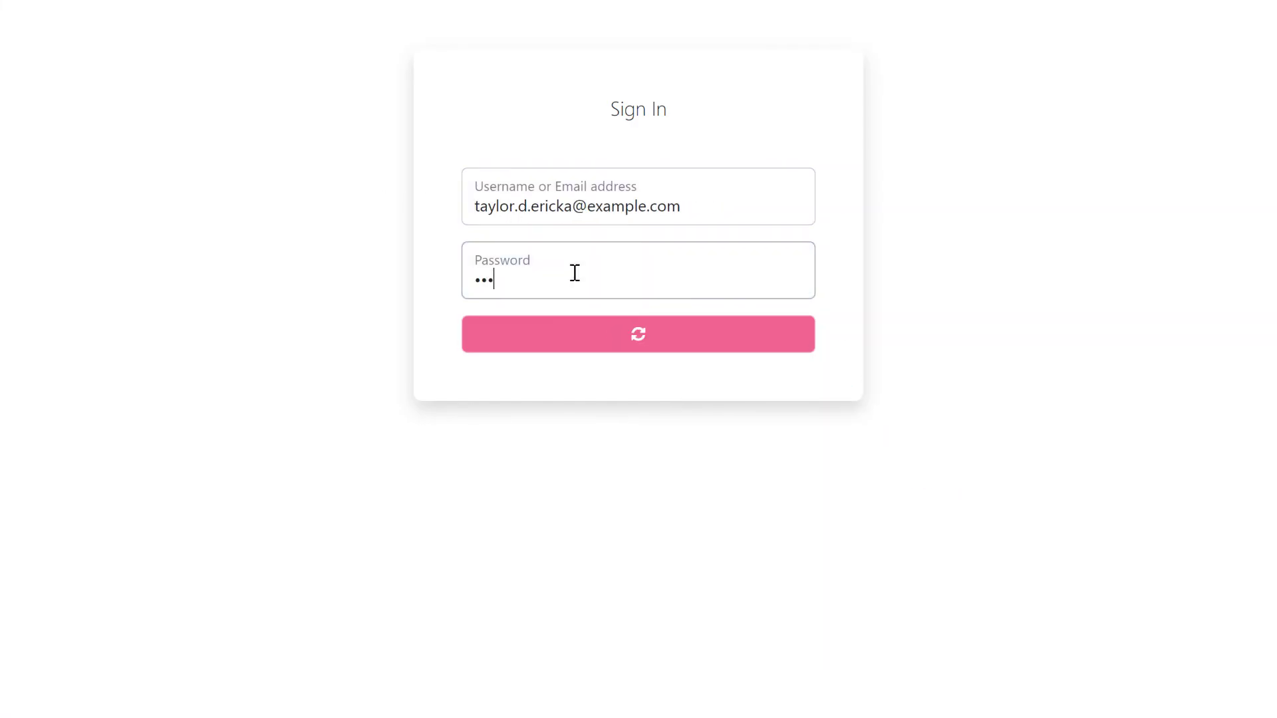
{"action": "mouse_move", "coordinate": [621, 389]}
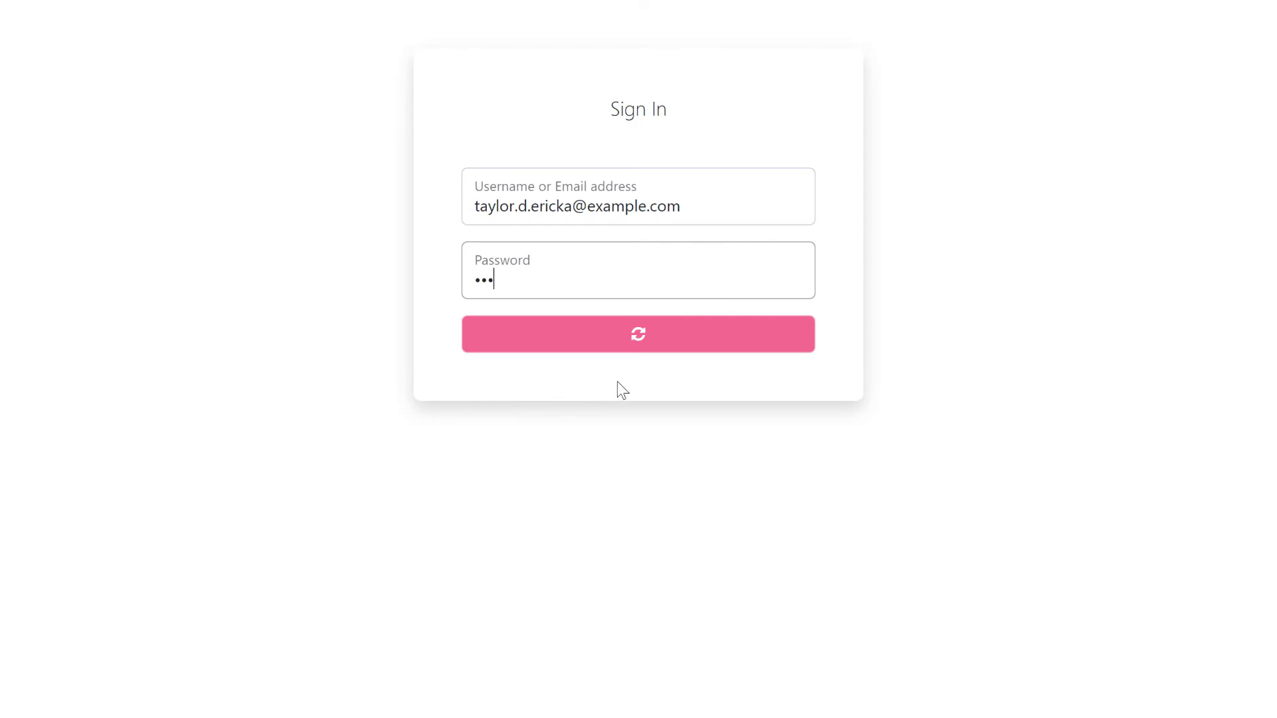
- Sign in as Ericka, set a new password, and enter Deal Market's Kid's Zone counter
{"action": "left_click", "coordinate": [638, 334]}
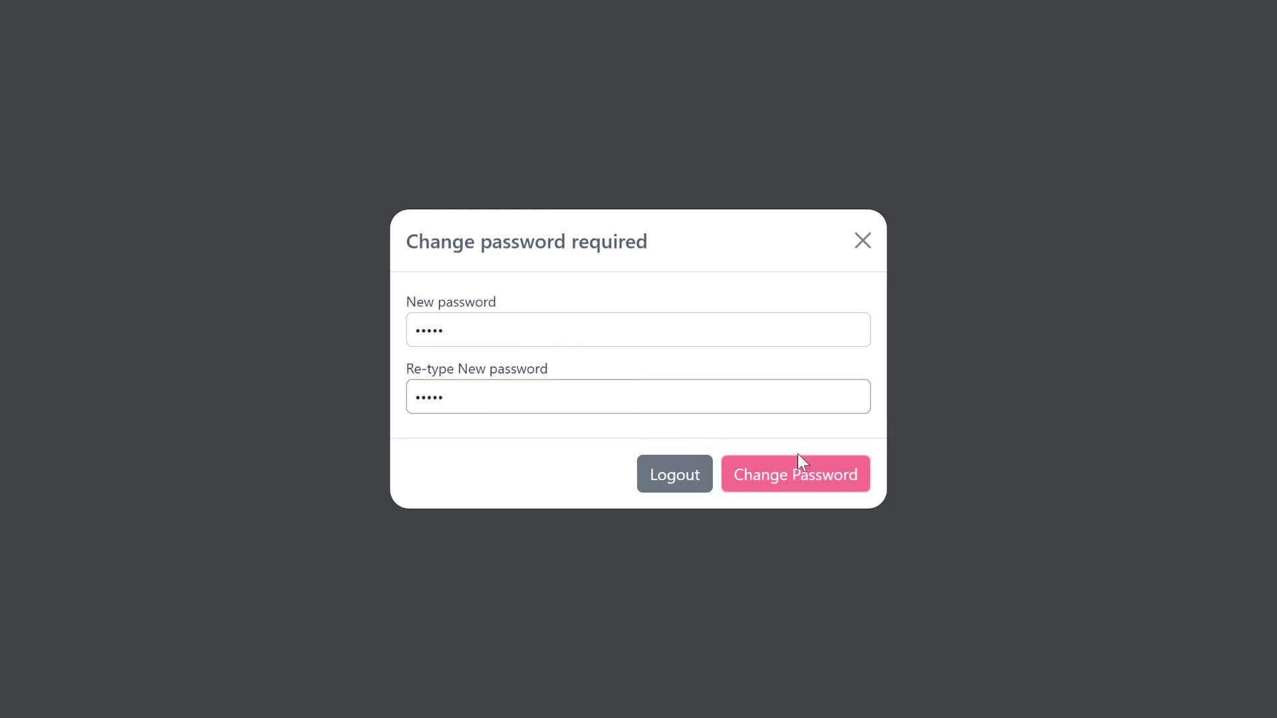
{"action": "left_click", "coordinate": [795, 474]}
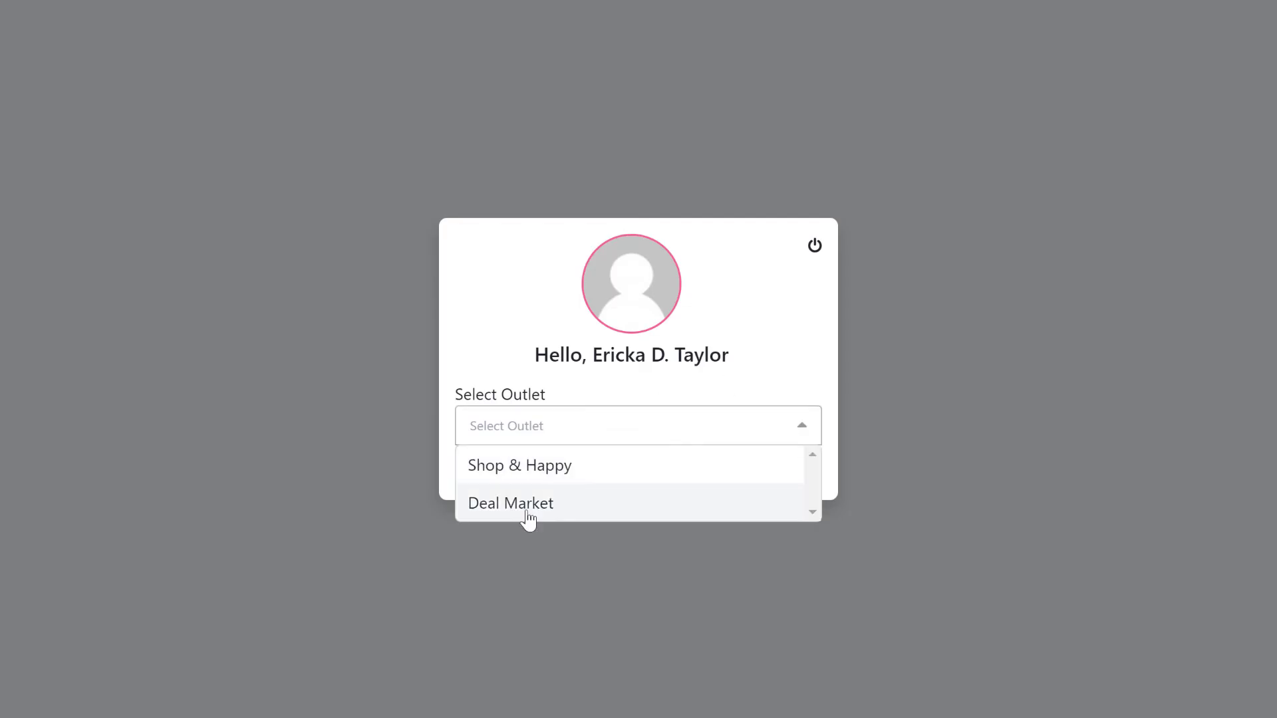
{"action": "left_click", "coordinate": [511, 503]}
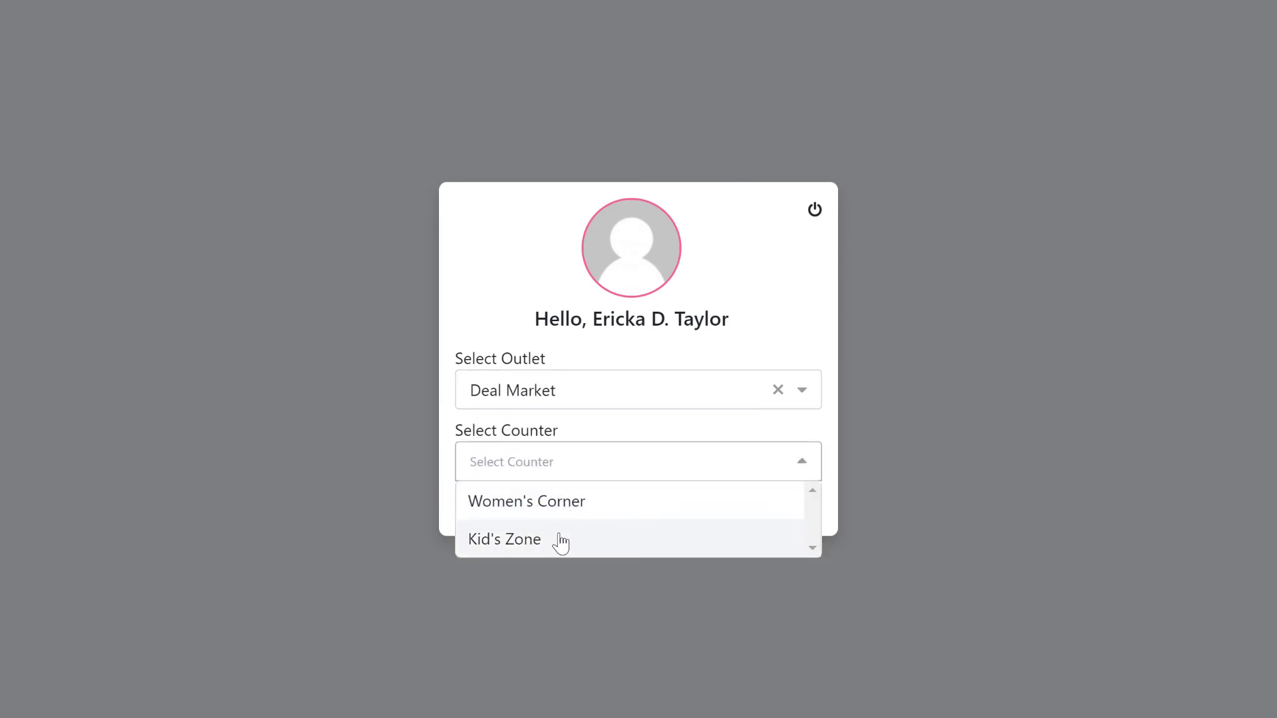
{"action": "left_click", "coordinate": [504, 540]}
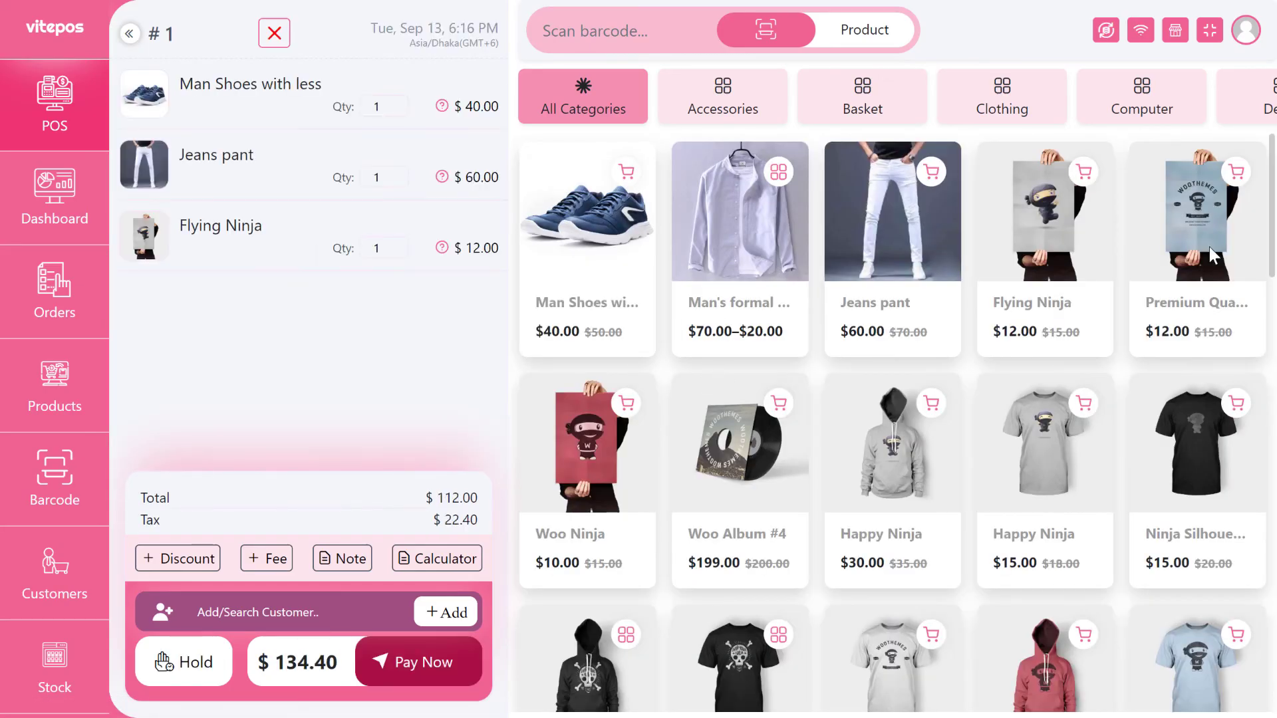
- Pay for the cart as order #873 and open a new empty sale #2
{"action": "left_click", "coordinate": [420, 662]}
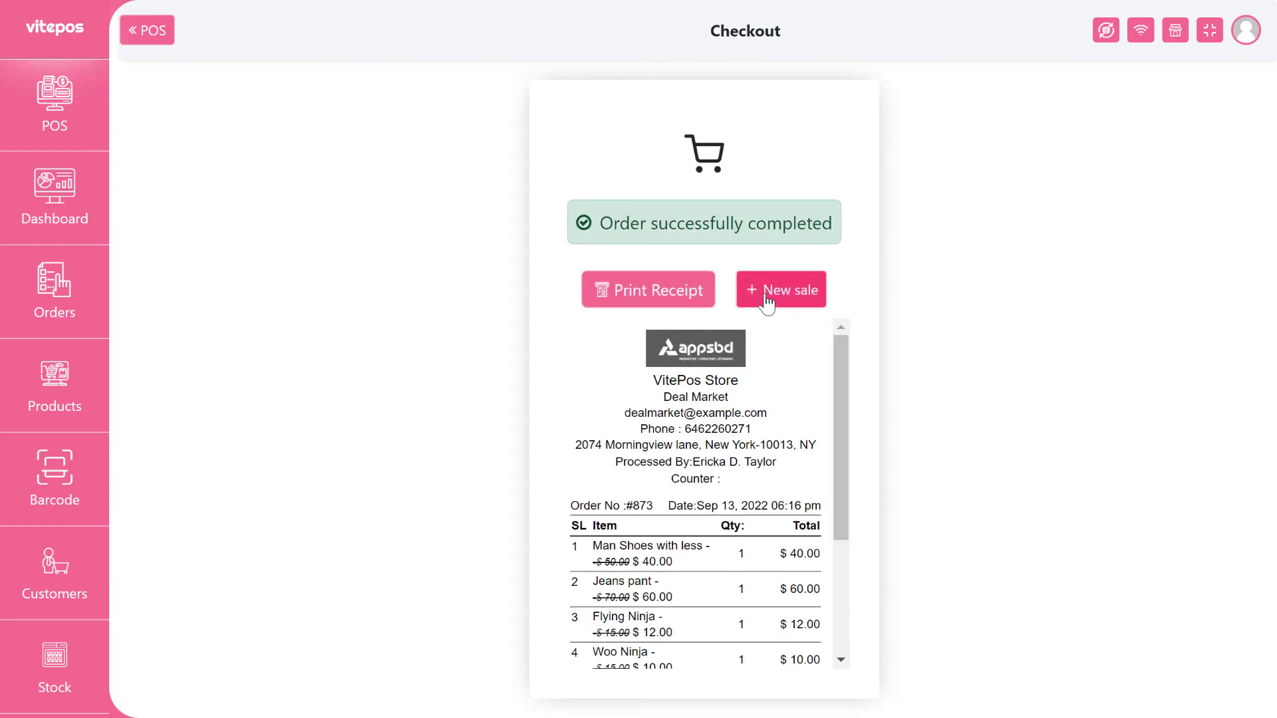
{"action": "left_click", "coordinate": [780, 289]}
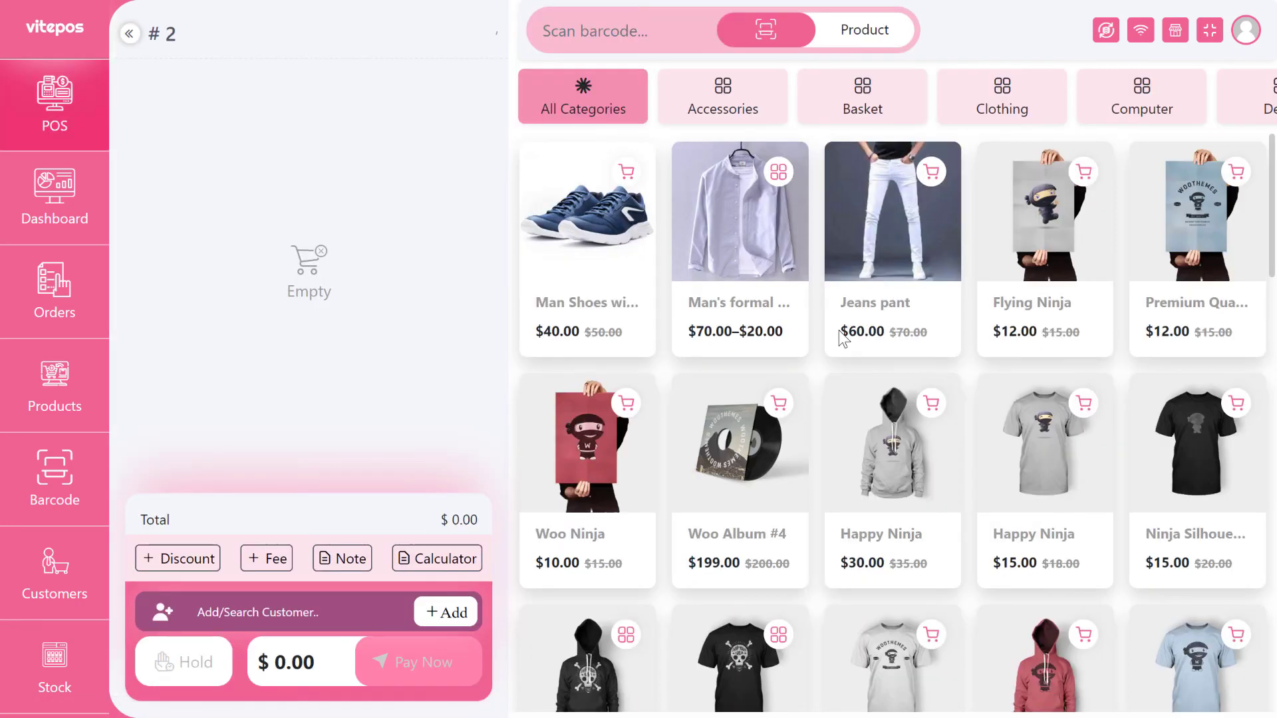